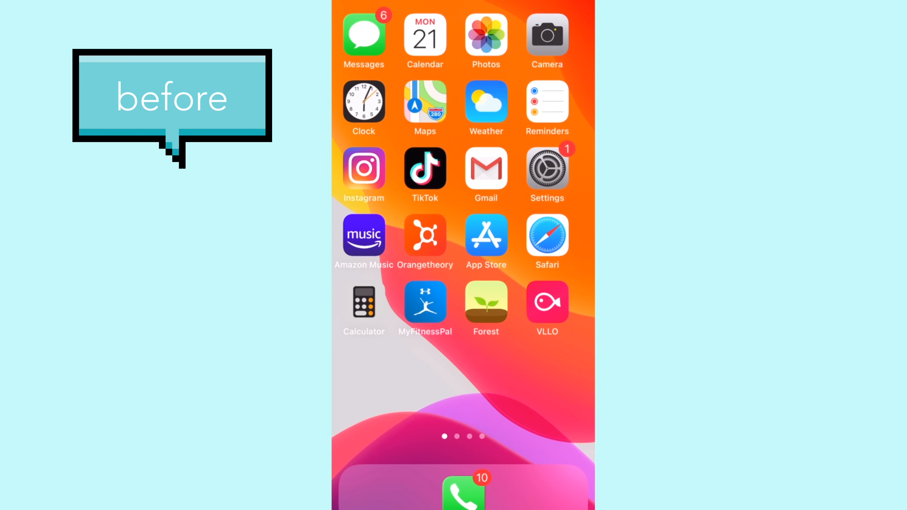
Step: Browse through the Fairy aesthetic search results and return to the results grid
{"action": "scroll", "scroll_direction": "left", "scroll_amount": 3}
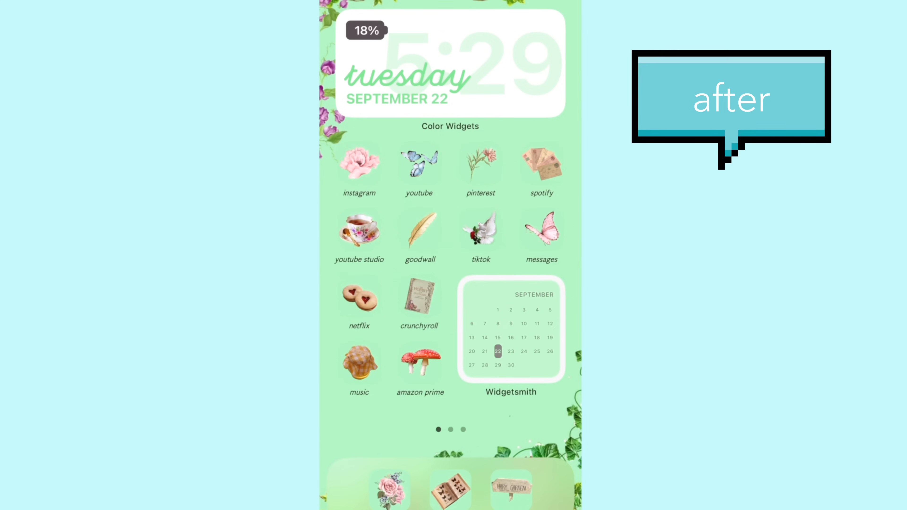
{"action": "scroll", "scroll_direction": "left", "scroll_amount": 3}
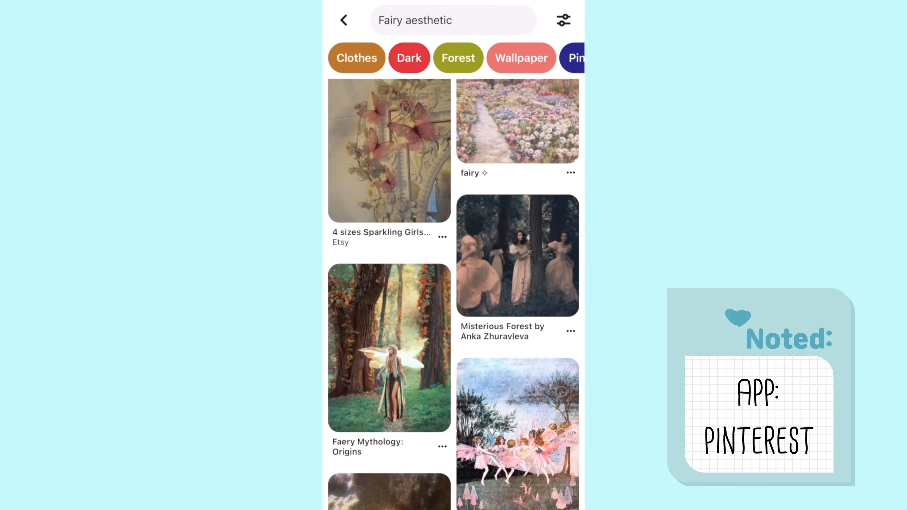
{"action": "scroll", "scroll_direction": "down", "scroll_amount": 3}
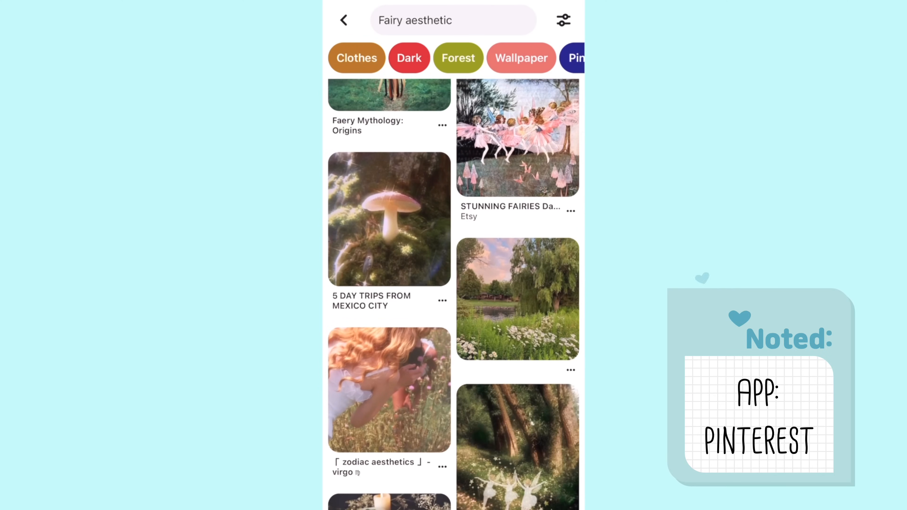
{"action": "scroll", "scroll_direction": "down", "scroll_amount": 3}
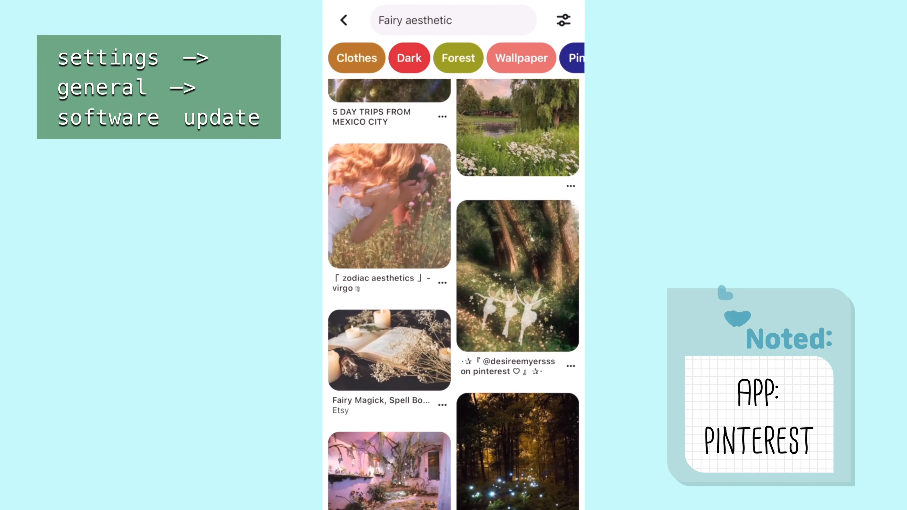
{"action": "scroll", "scroll_direction": "down", "scroll_amount": 3}
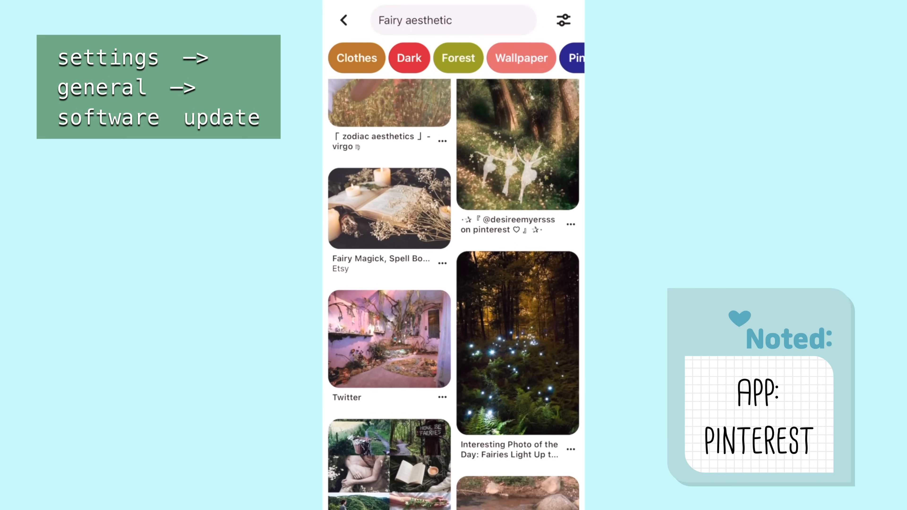
{"action": "scroll", "scroll_direction": "down", "scroll_amount": 3}
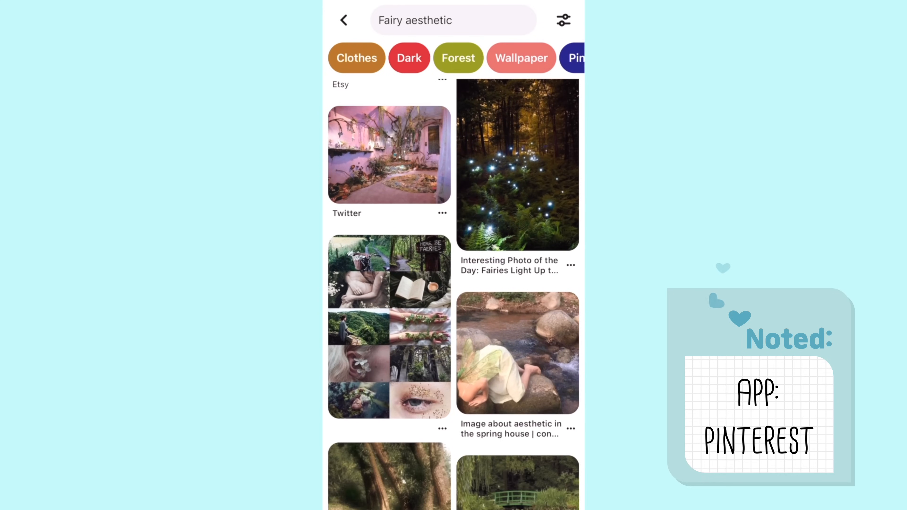
{"action": "scroll", "scroll_direction": "down", "scroll_amount": 3}
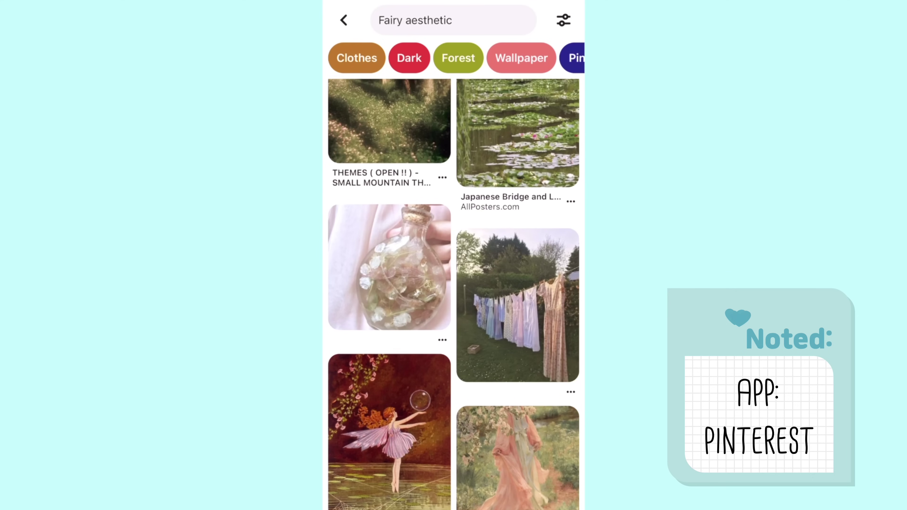
{"action": "scroll", "scroll_direction": "down", "scroll_amount": 3}
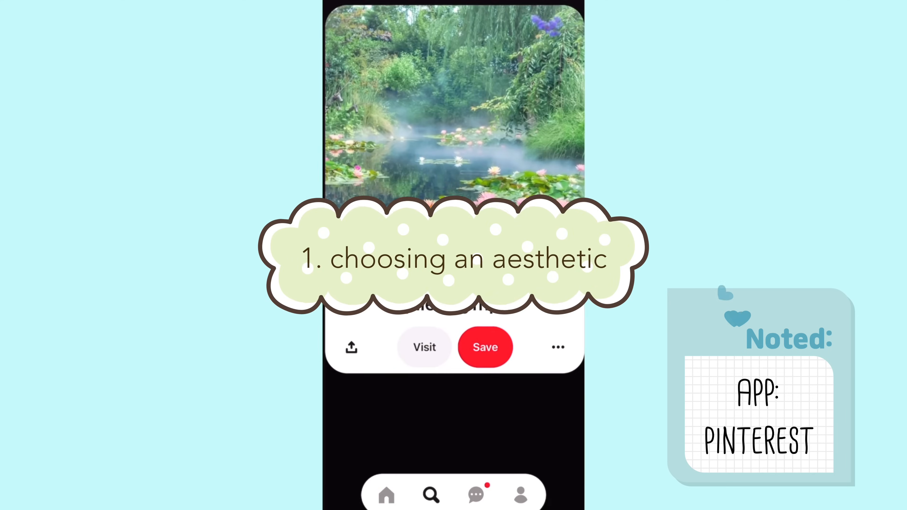
{"action": "left_click", "coordinate": [486, 348]}
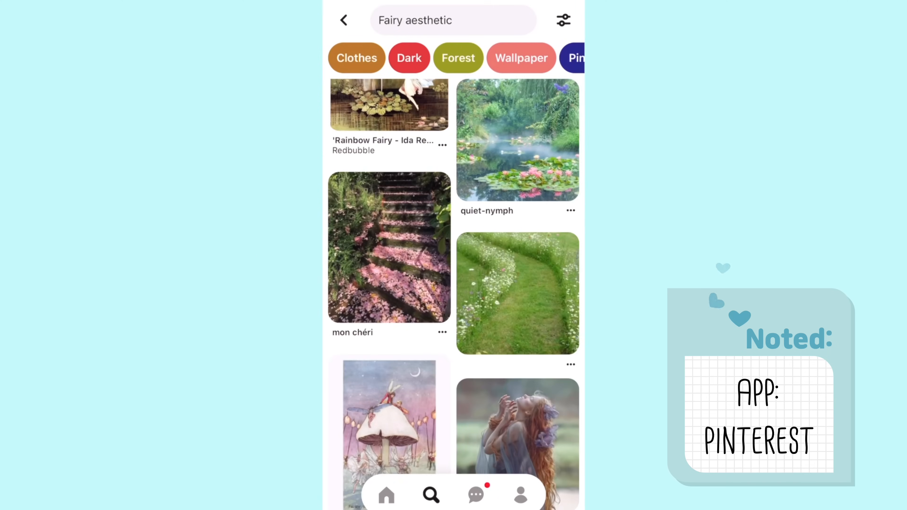
Step: Open the pastel pink-and-purple mushroom garden pin as theme inspiration
{"action": "scroll", "scroll_direction": "down", "scroll_amount": 3}
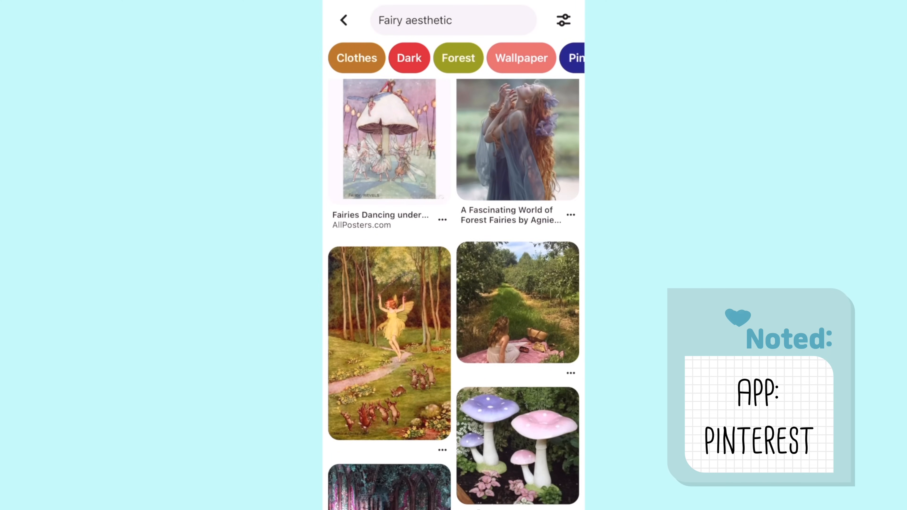
{"action": "left_click", "coordinate": [516, 445]}
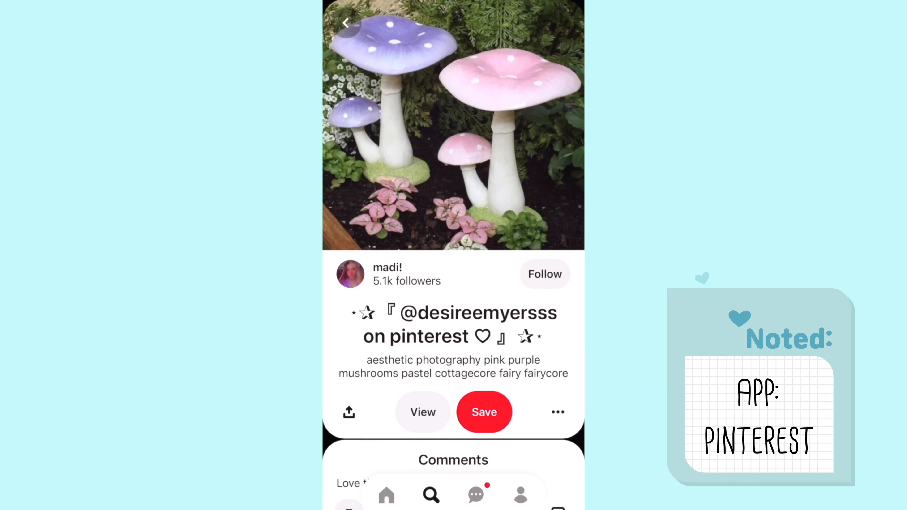
{"action": "left_click", "coordinate": [484, 412]}
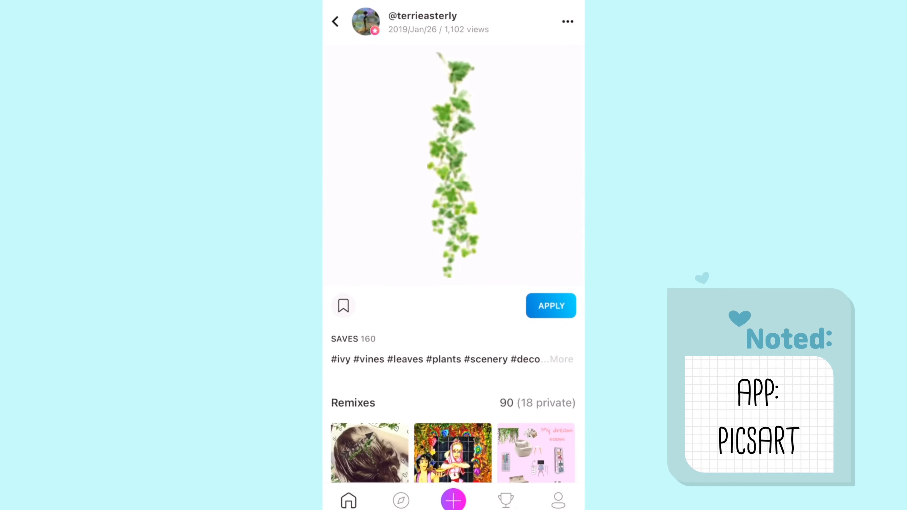
Step: View the hanging ivy vine sticker, then move to the home screen's front page for clearing
{"action": "left_click", "coordinate": [551, 306]}
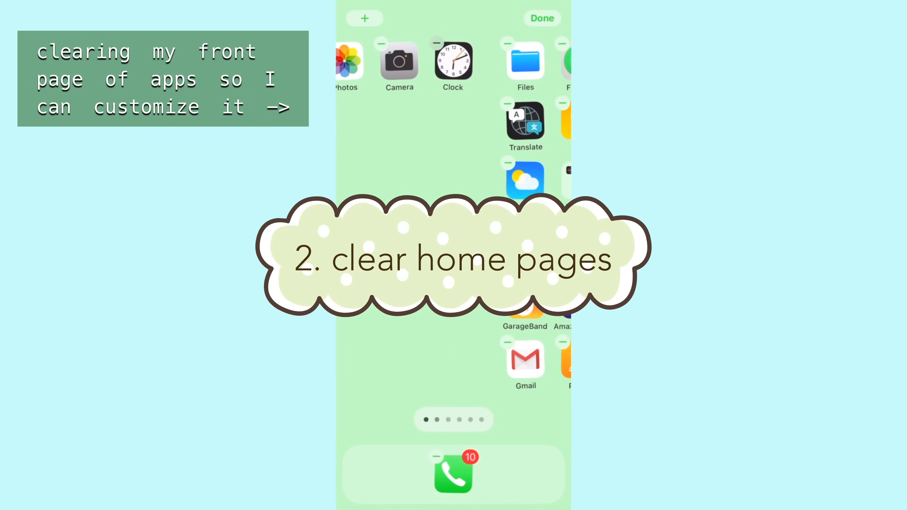
{"action": "scroll", "scroll_direction": "left", "scroll_amount": 3}
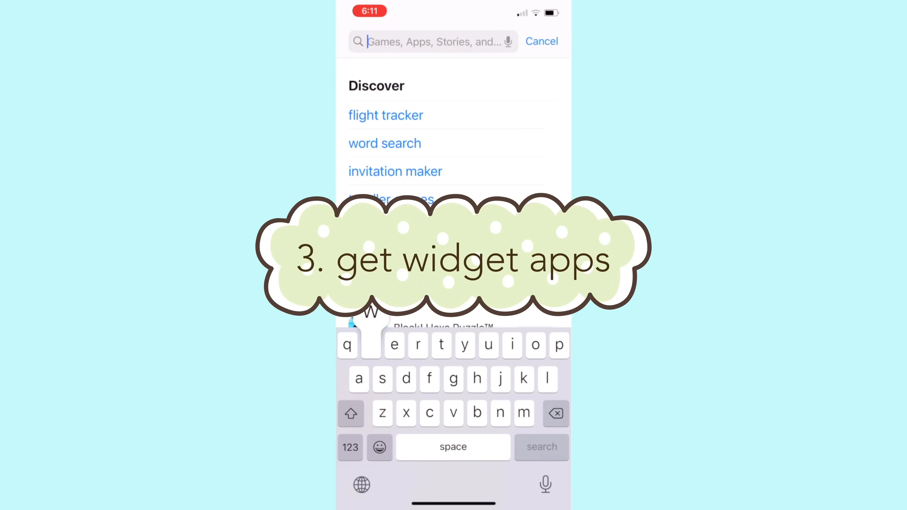
Step: Search the App Store for 'widgetsmith' and get the Widgetsmith and Color Widgets apps
{"action": "type", "text": "widgetsmith"}
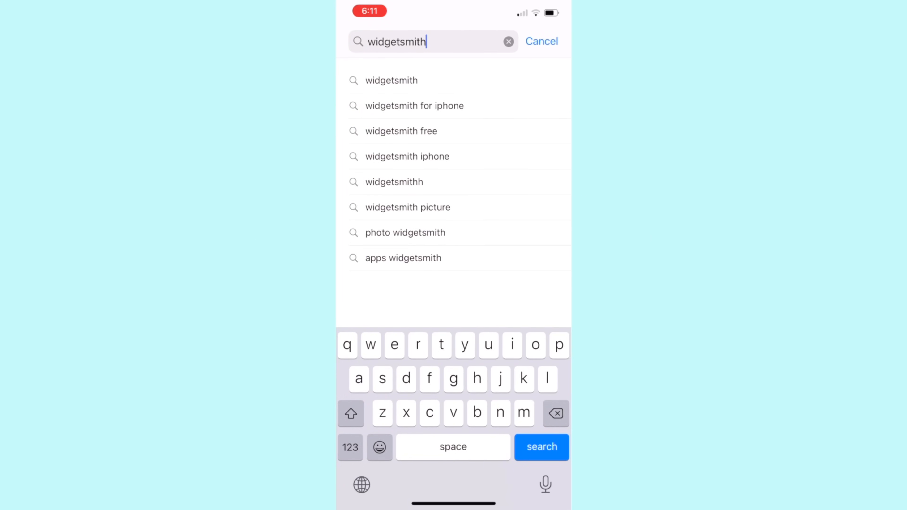
{"action": "left_click", "coordinate": [542, 447]}
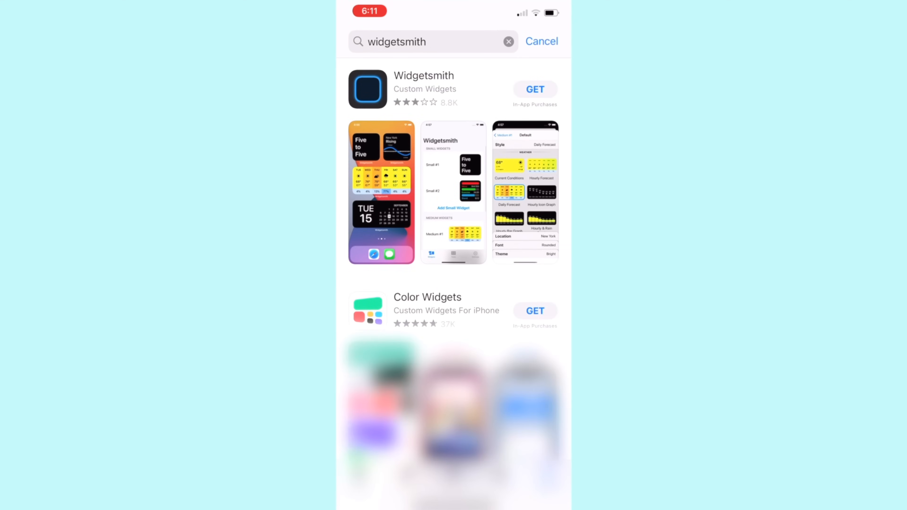
{"action": "left_click", "coordinate": [535, 89]}
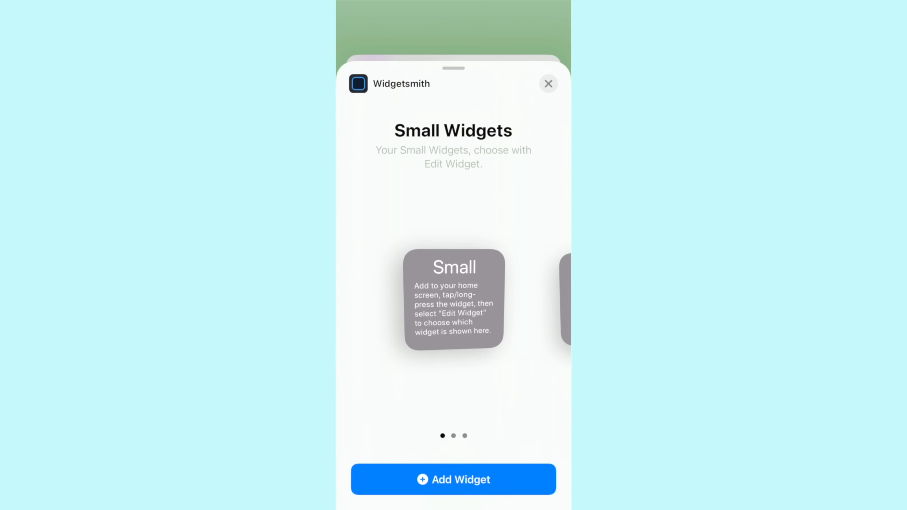
{"action": "scroll", "scroll_direction": "left", "scroll_amount": 3}
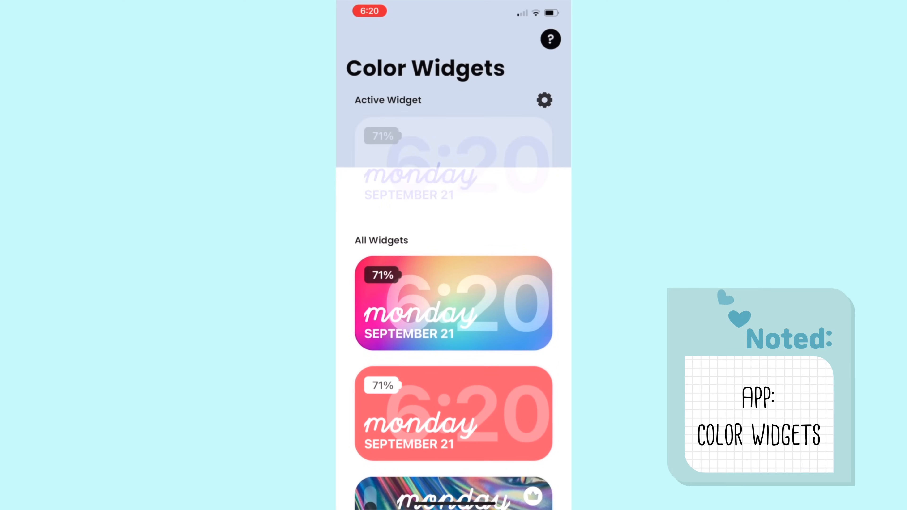
Step: Customise a date-and-battery widget with light background and green text, then set it
{"action": "left_click", "coordinate": [451, 305]}
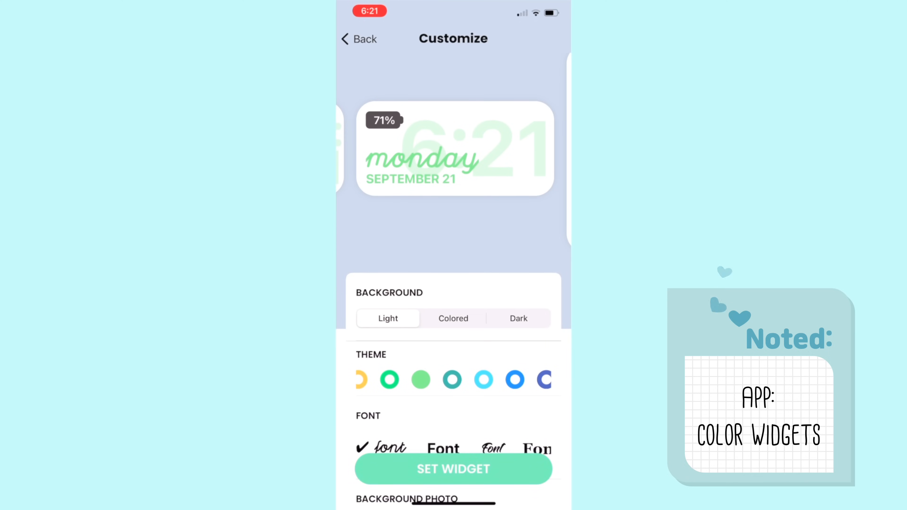
{"action": "left_click", "coordinate": [453, 468]}
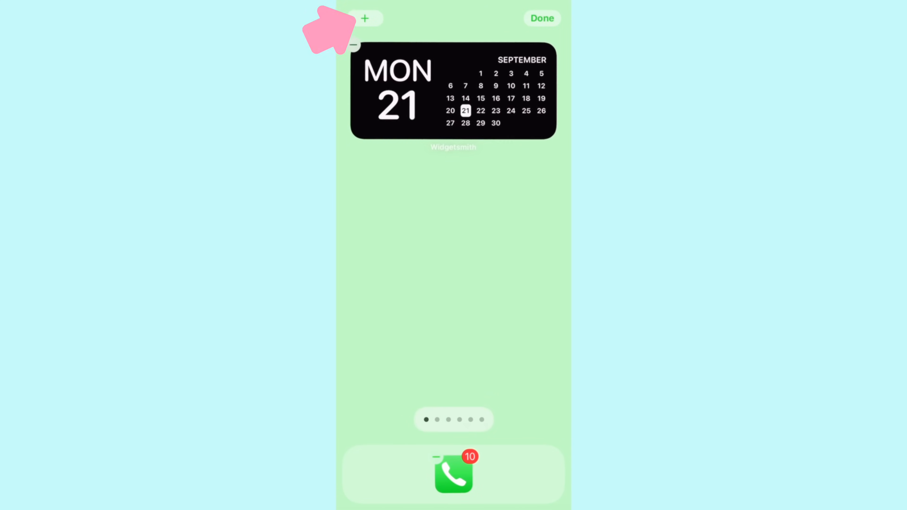
Step: Add a Widgetsmith calendar widget from the widget list and position it at the top
{"action": "left_click", "coordinate": [364, 17]}
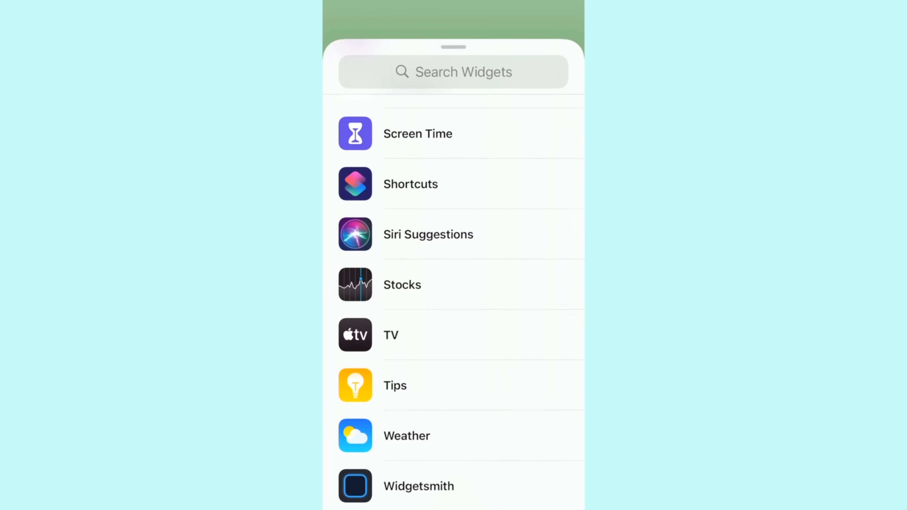
{"action": "left_click", "coordinate": [419, 487]}
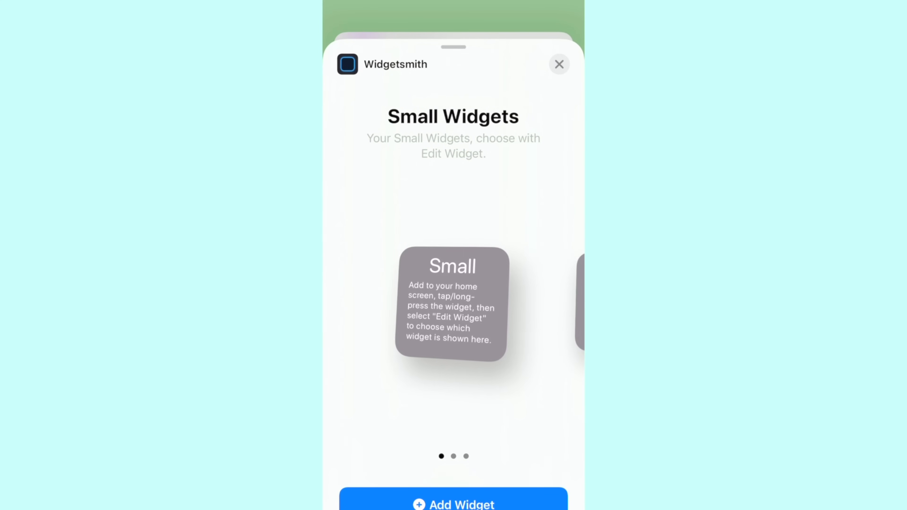
{"action": "scroll", "scroll_direction": "left", "scroll_amount": 3}
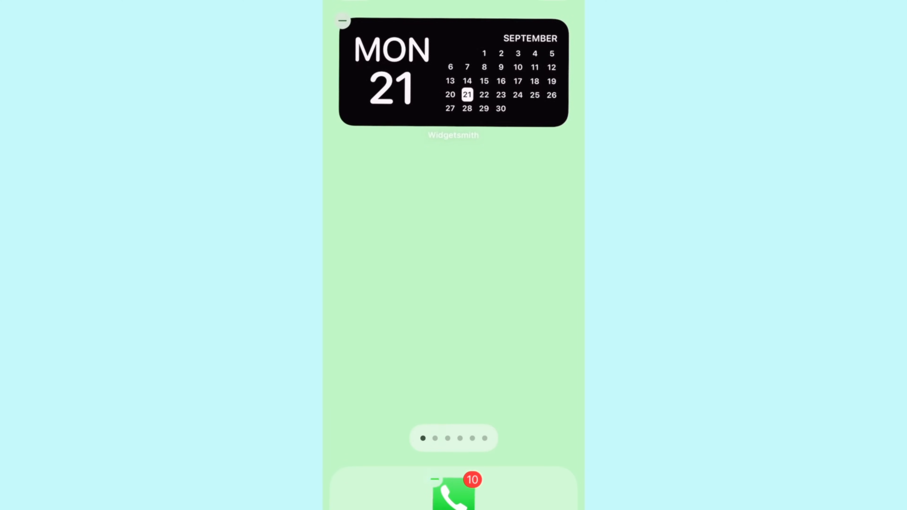
{"action": "left_click", "coordinate": [448, 78]}
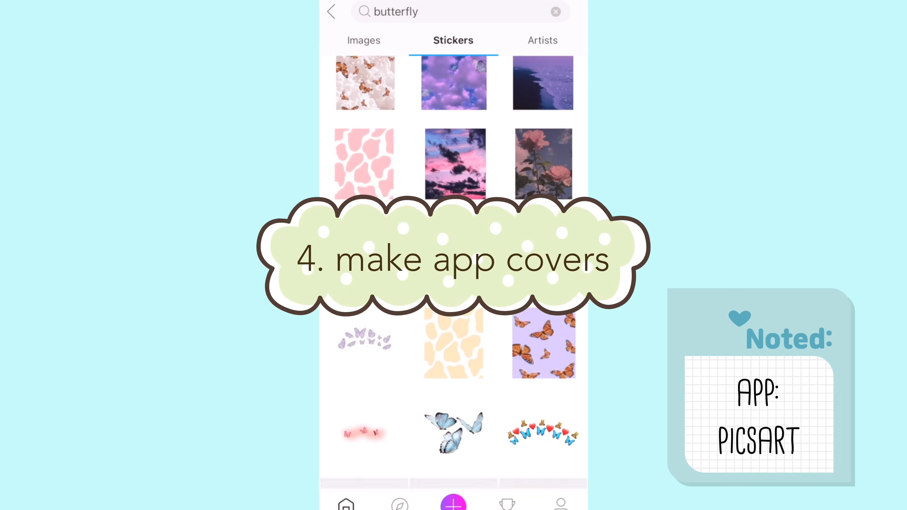
Step: Pick a cream blossom sticker and apply it across the pastel green square canvas
{"action": "scroll", "scroll_direction": "down", "scroll_amount": 3}
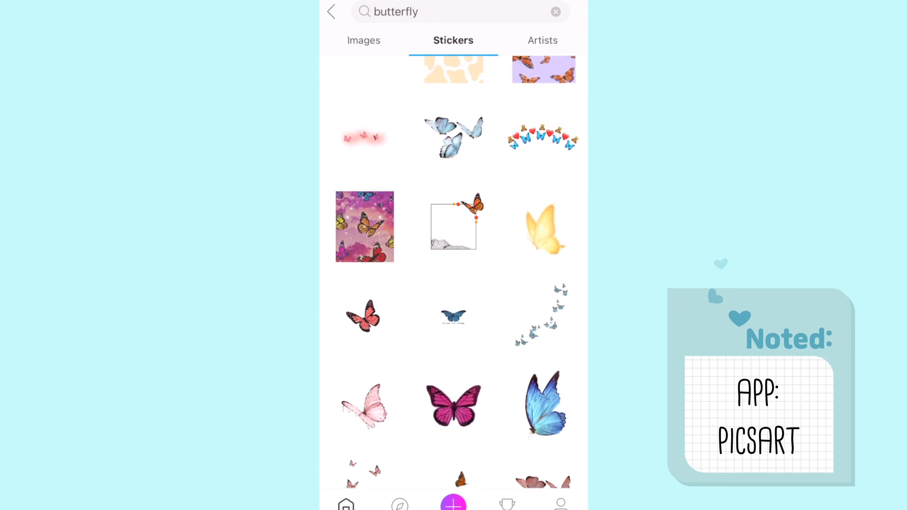
{"action": "left_click", "coordinate": [446, 133]}
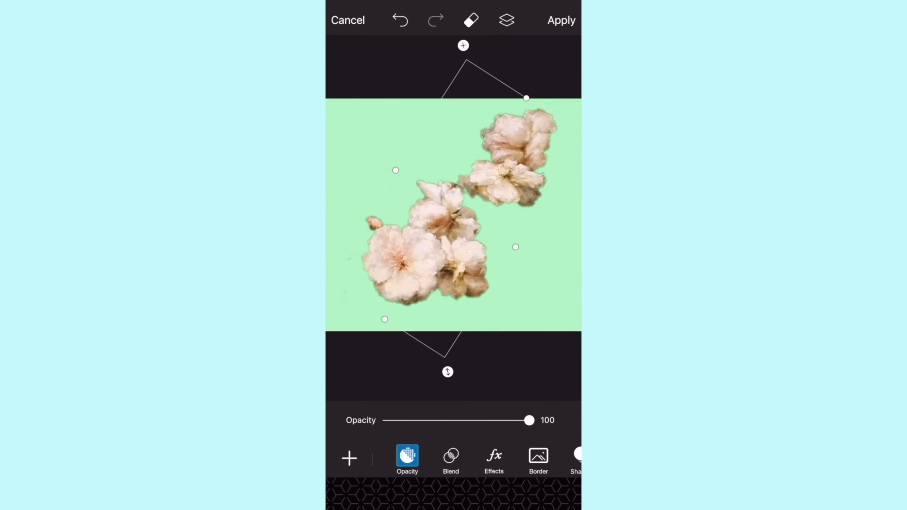
{"action": "left_click", "coordinate": [562, 20]}
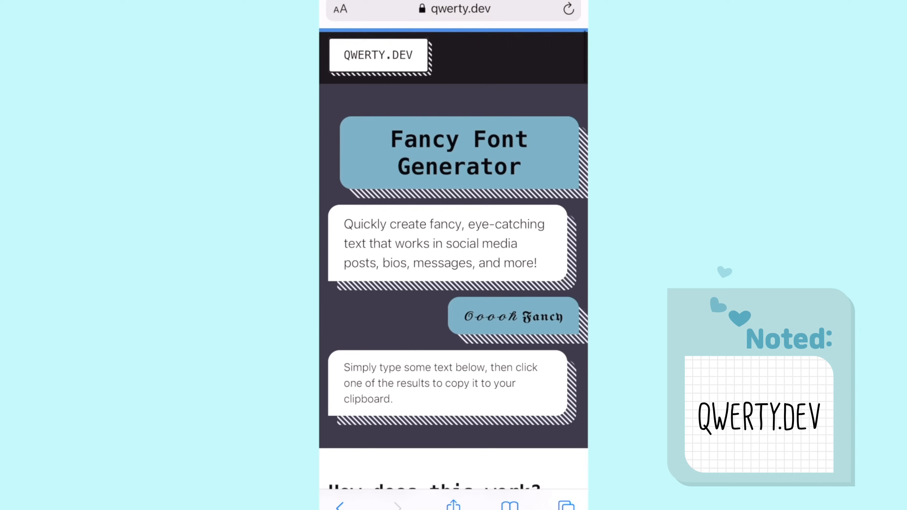
Step: Enter 'instagram' on qwerty.dev and browse the fancy-lettering versions to copy one
{"action": "scroll", "scroll_direction": "down", "scroll_amount": 3}
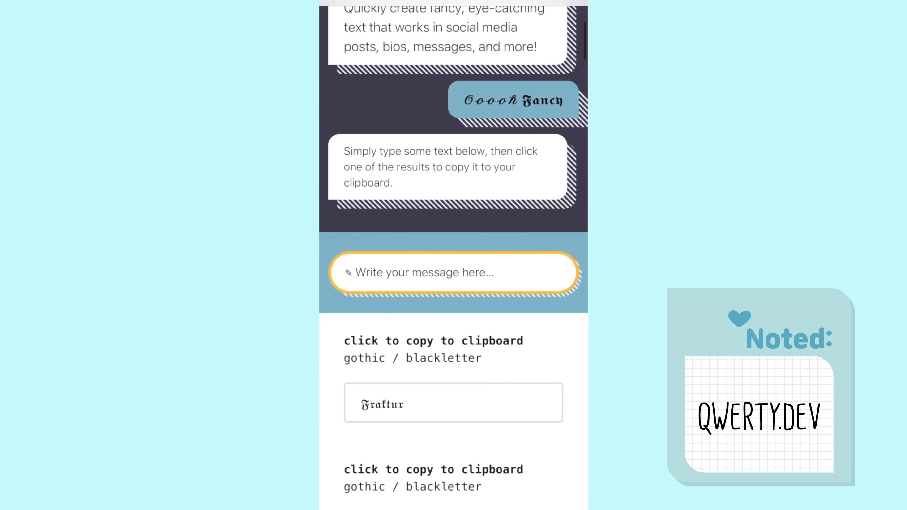
{"action": "left_click", "coordinate": [440, 273]}
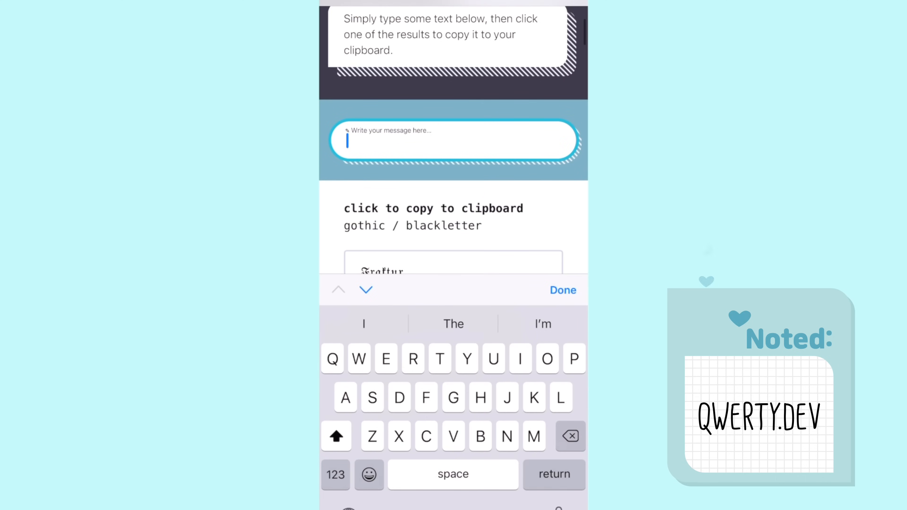
{"action": "type", "text": "instahra"}
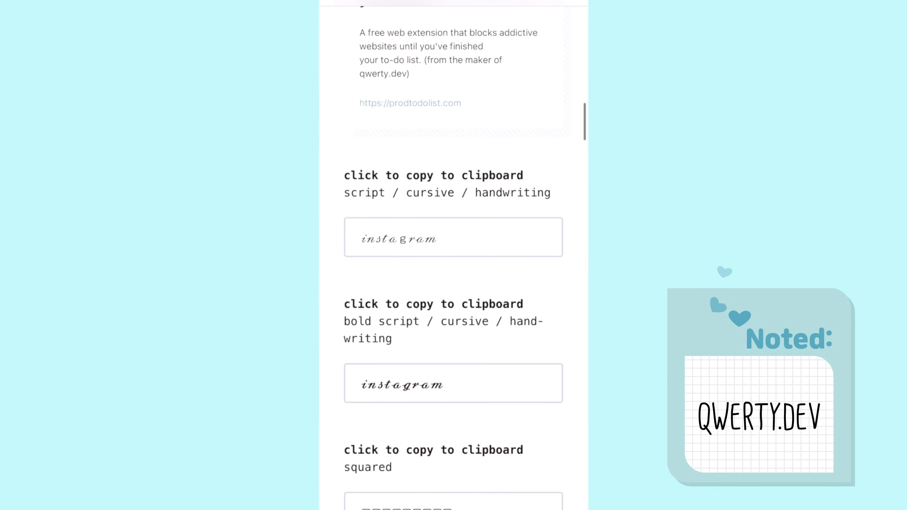
{"action": "scroll", "scroll_direction": "down", "scroll_amount": 3}
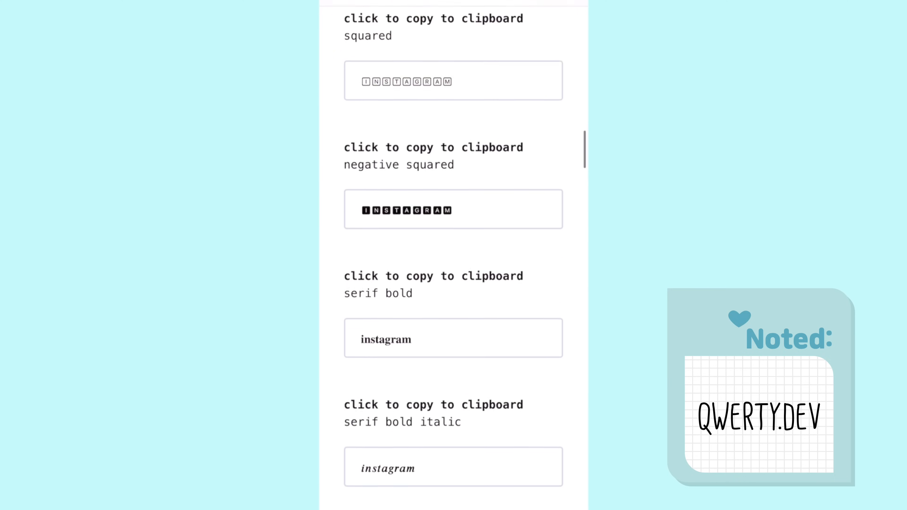
{"action": "scroll", "scroll_direction": "down", "scroll_amount": 3}
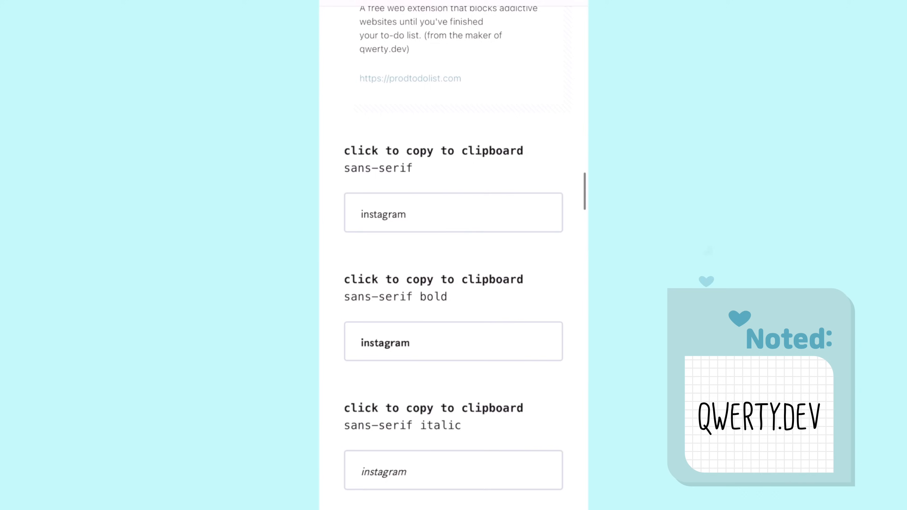
{"action": "scroll", "scroll_direction": "down", "scroll_amount": 3}
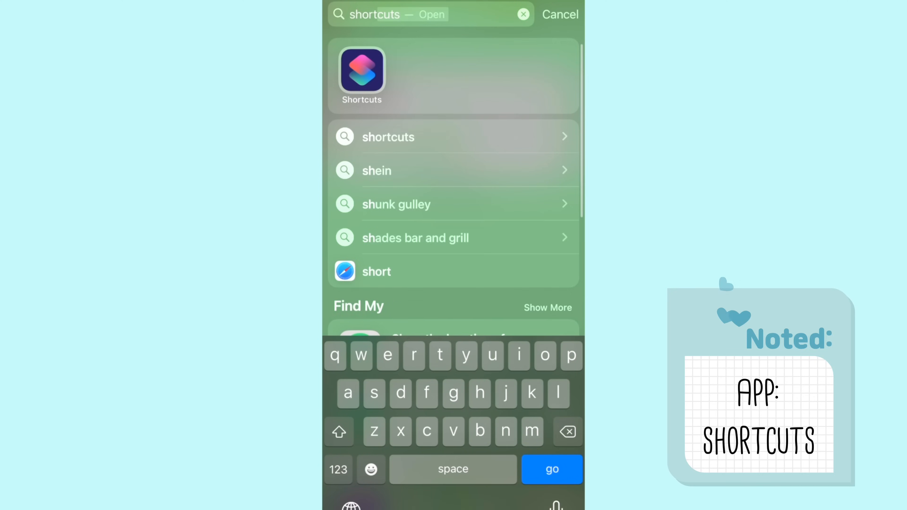
Step: Launch Shortcuts and start a new shortcut ready for an action
{"action": "left_click", "coordinate": [552, 470]}
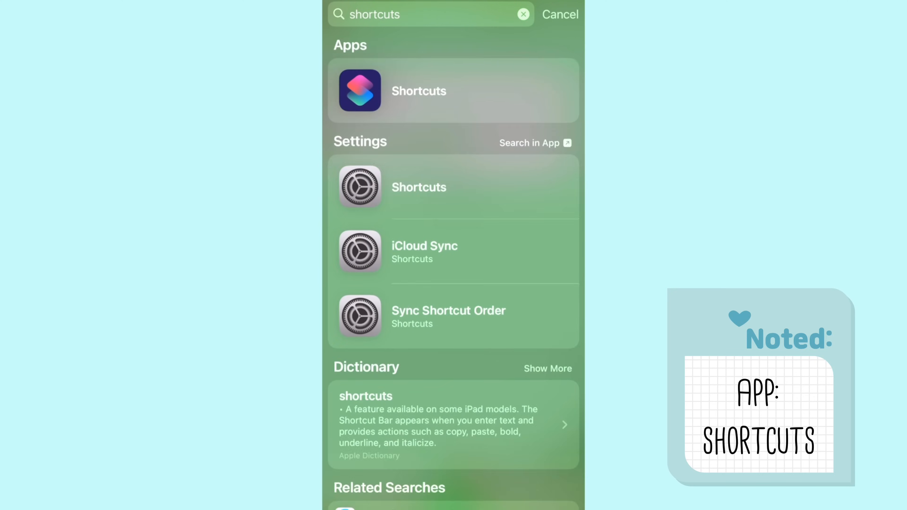
{"action": "left_click", "coordinate": [419, 91]}
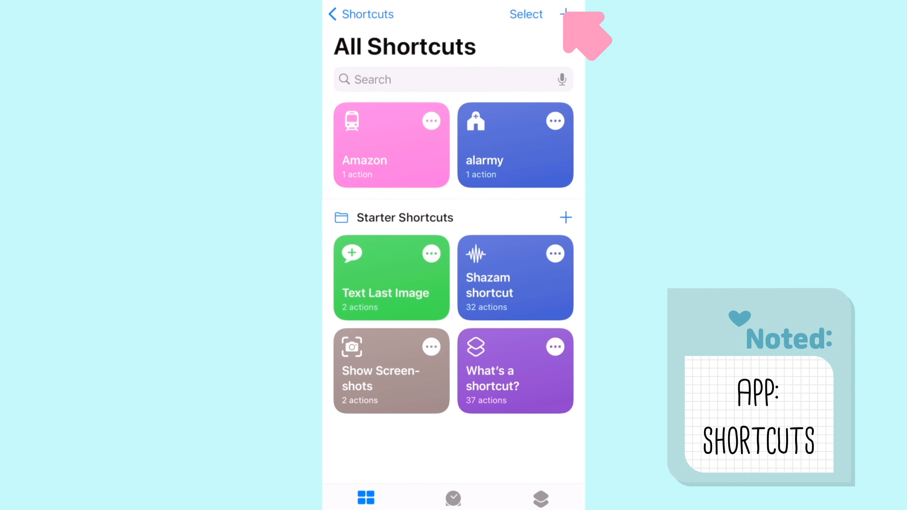
{"action": "left_click", "coordinate": [563, 13]}
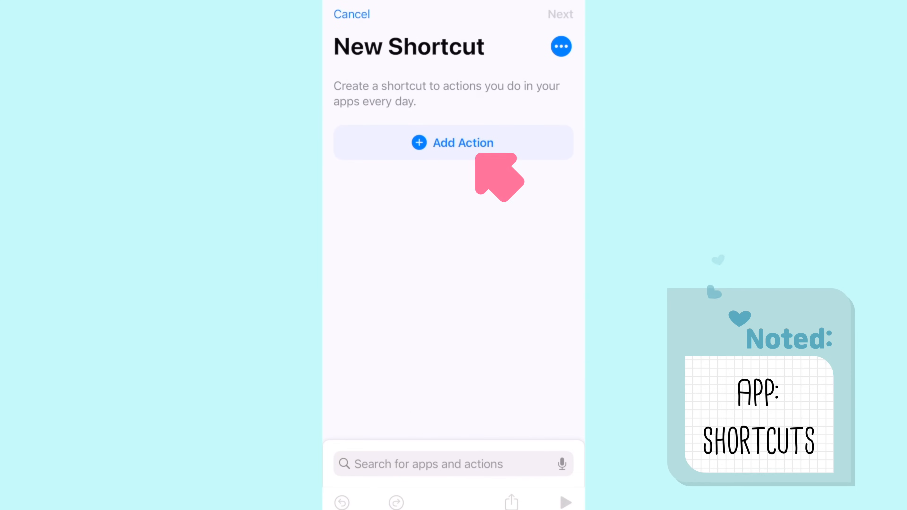
{"action": "mouse_move", "coordinate": [492, 169]}
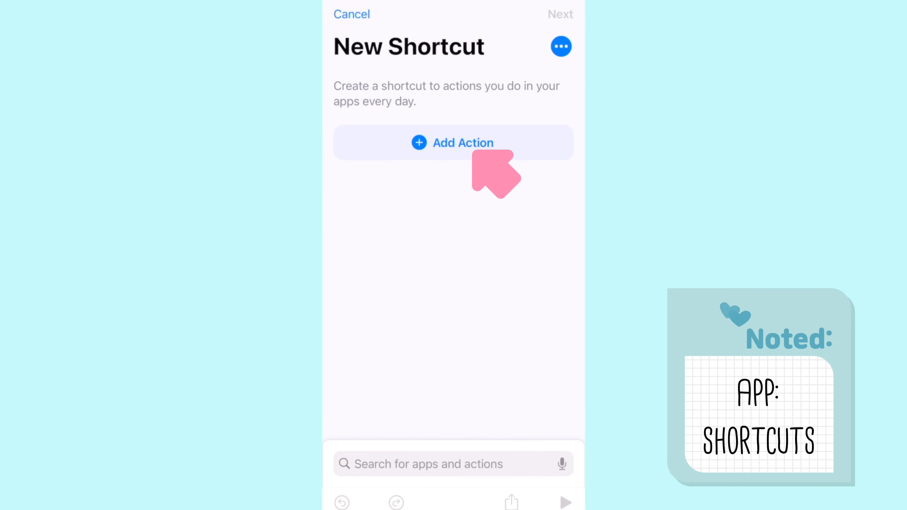
{"action": "left_click", "coordinate": [464, 143]}
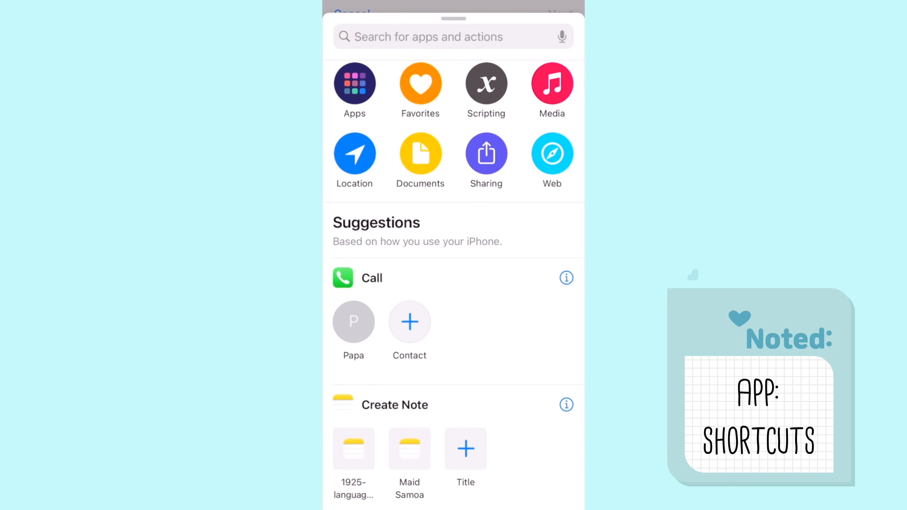
Step: Add a Scripting Open App action targeting YouTube and bring up the shortcut's details
{"action": "left_click", "coordinate": [487, 83]}
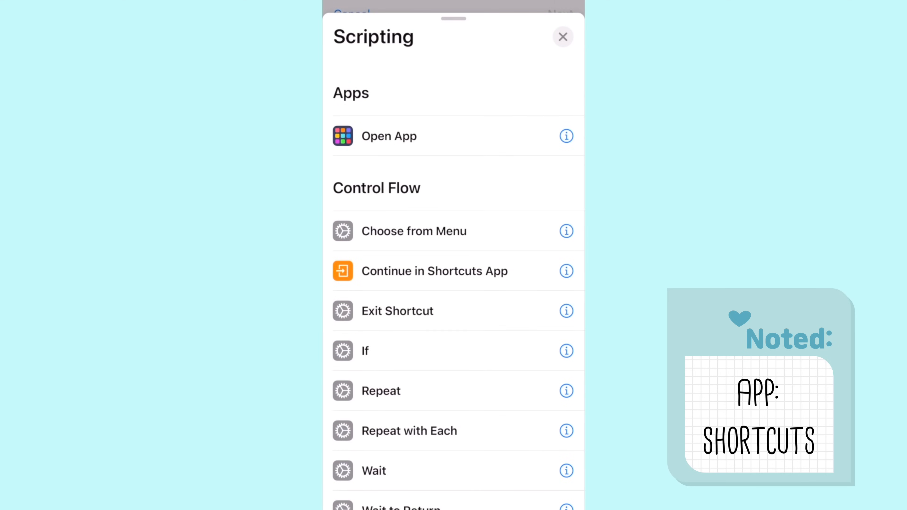
{"action": "left_click", "coordinate": [389, 136]}
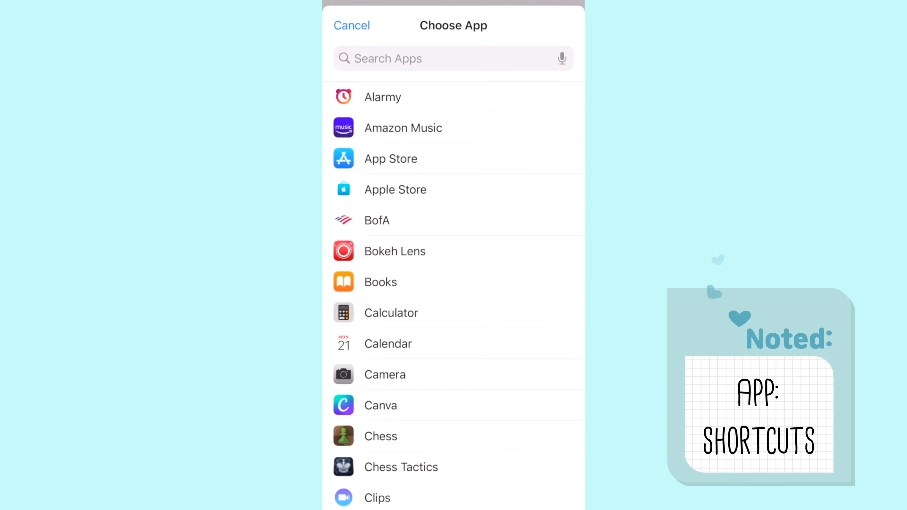
{"action": "type", "text": "Youtube"}
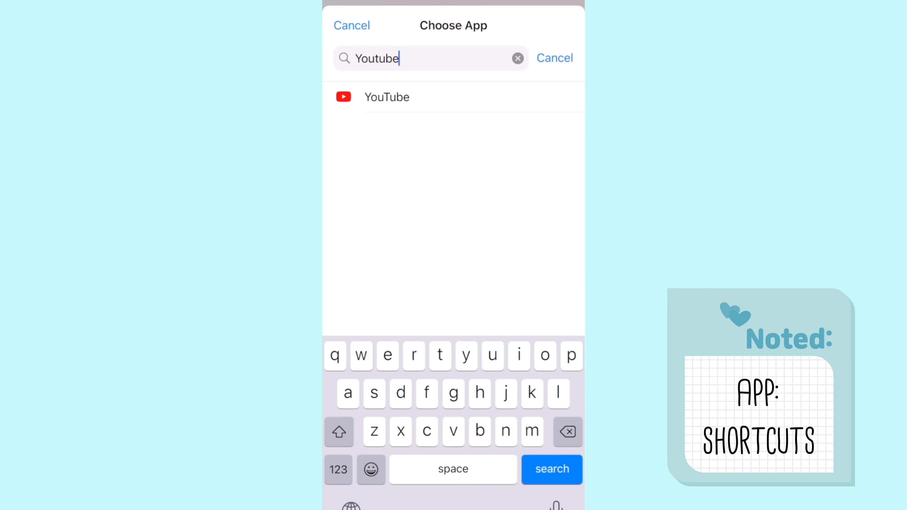
{"action": "left_click", "coordinate": [387, 97]}
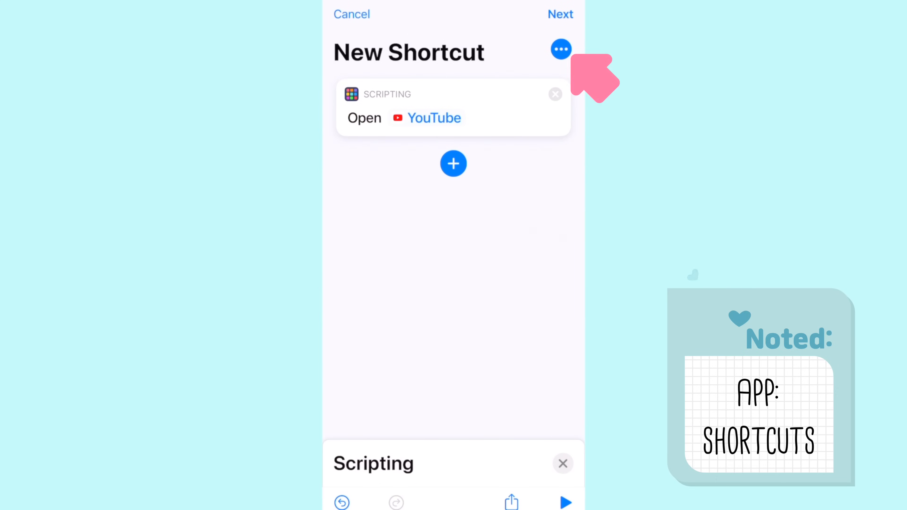
{"action": "left_click", "coordinate": [561, 49]}
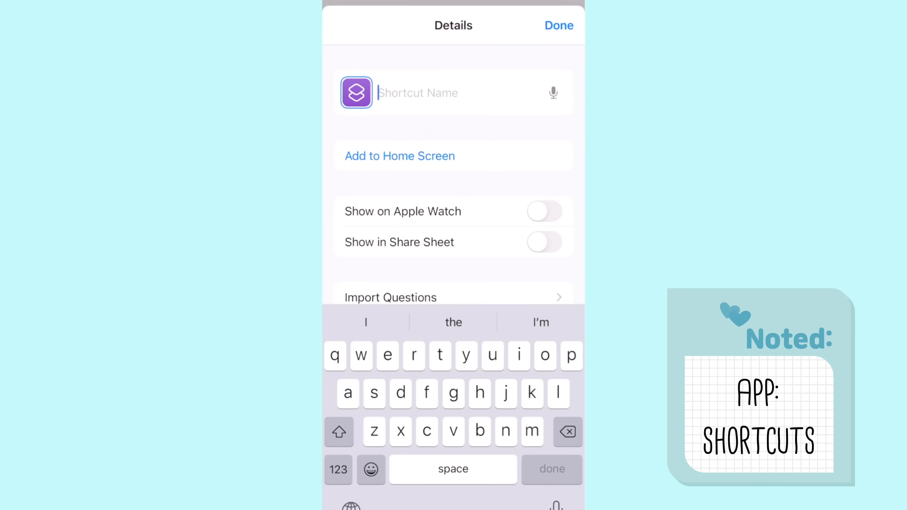
Step: Add to Home Screen with the fancy 'instagram' name and choose a photo for the icon
{"action": "left_click", "coordinate": [400, 156]}
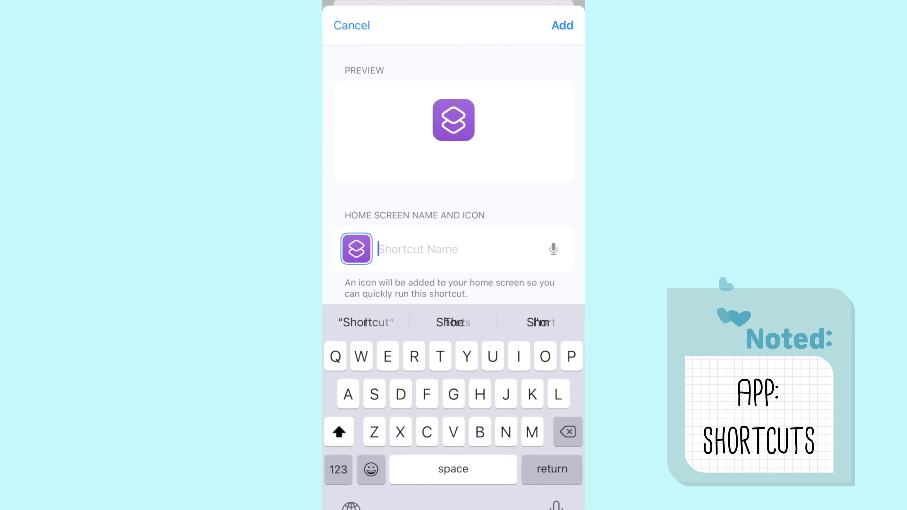
{"action": "type", "text": "instagram"}
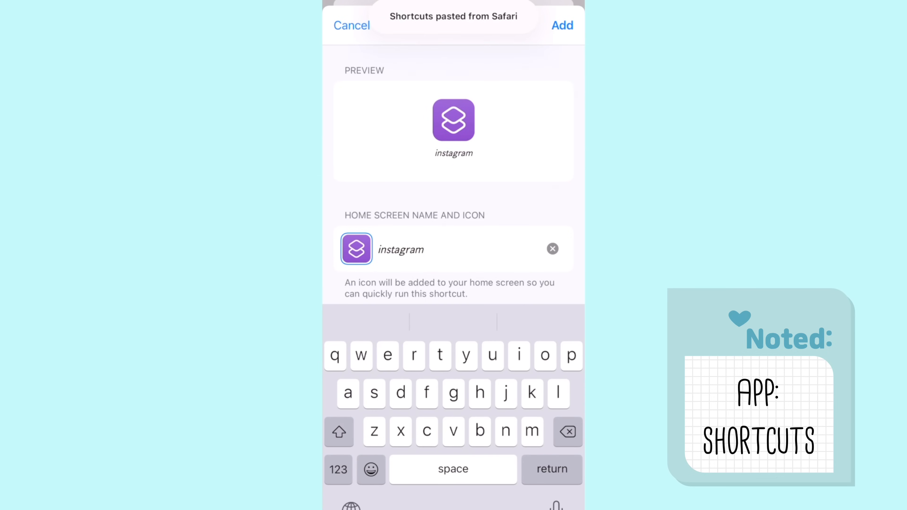
{"action": "left_click", "coordinate": [356, 250]}
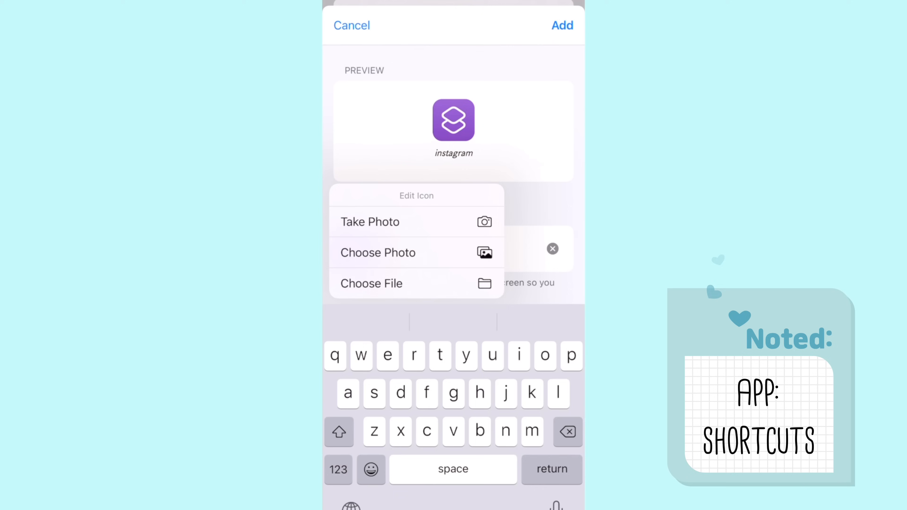
{"action": "left_click", "coordinate": [378, 252]}
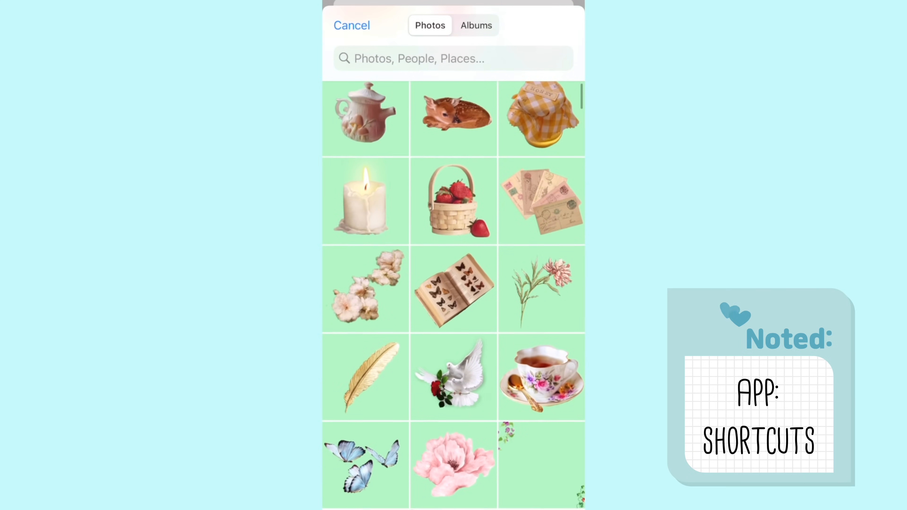
Step: Select the pink flower picture as the icon and add the shortcut to the home screen
{"action": "scroll", "scroll_direction": "down", "scroll_amount": 3}
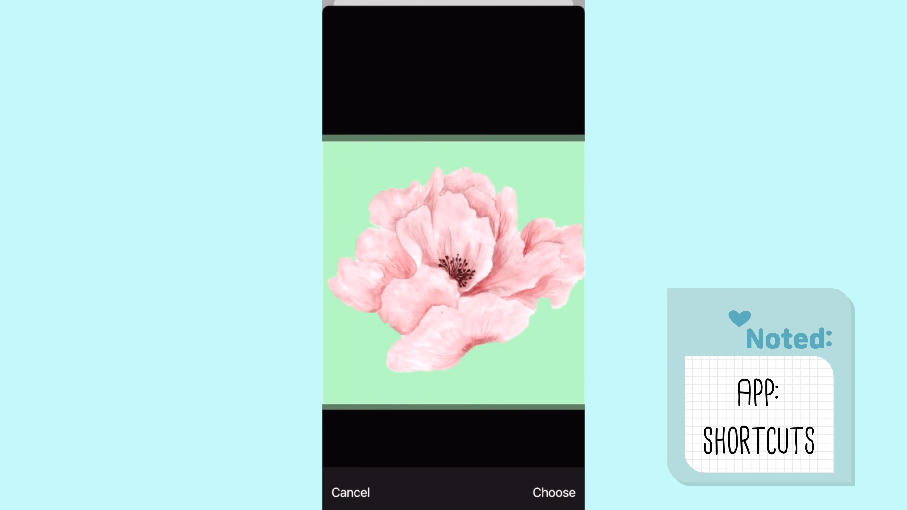
{"action": "left_click", "coordinate": [556, 493]}
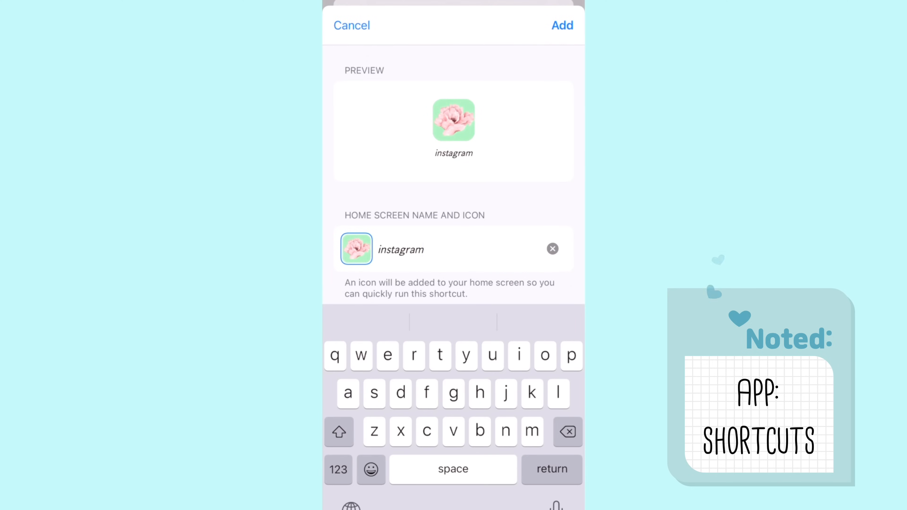
{"action": "left_click", "coordinate": [561, 25]}
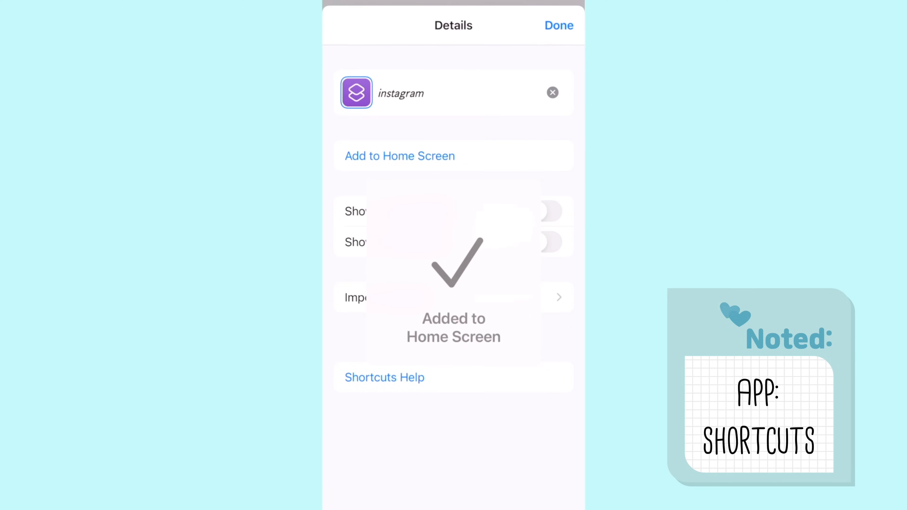
{"action": "left_click", "coordinate": [558, 25]}
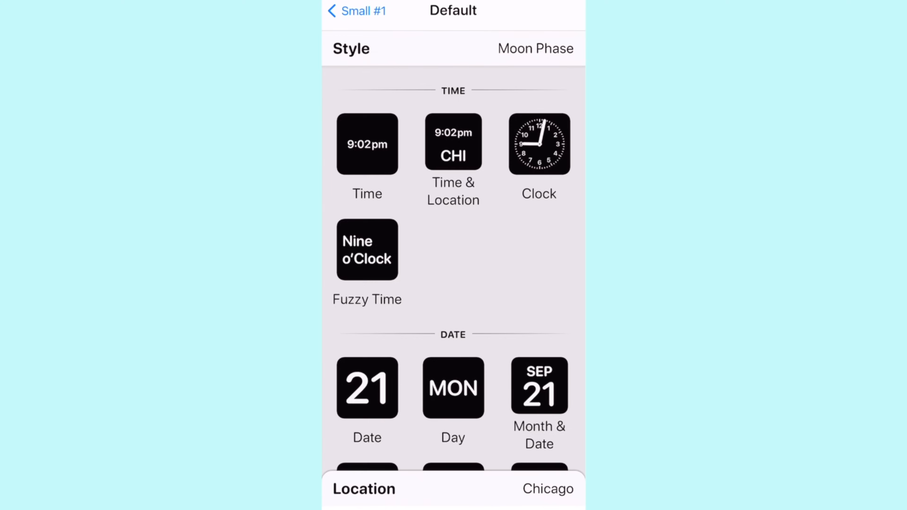
Step: Set the Small #1 widget to Month style, Pastel Green background and a chosen tint colour
{"action": "scroll", "scroll_direction": "down", "scroll_amount": 3}
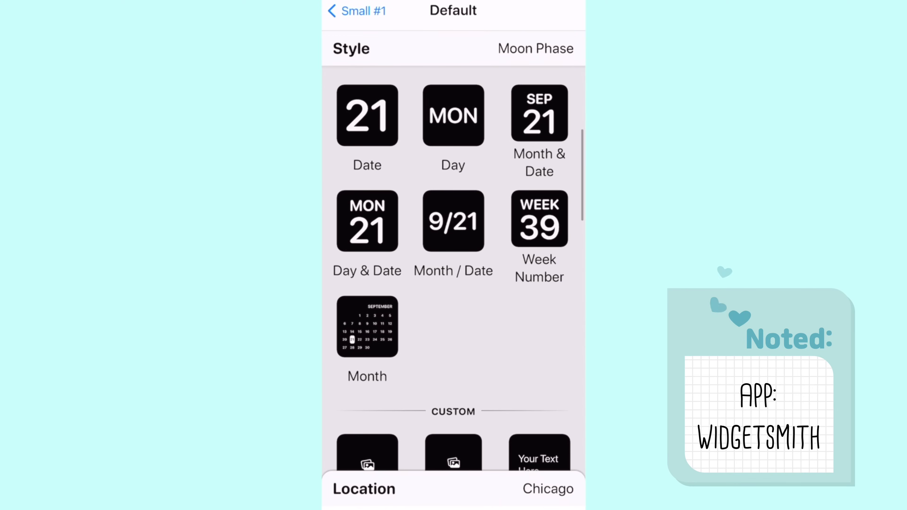
{"action": "left_click", "coordinate": [367, 327]}
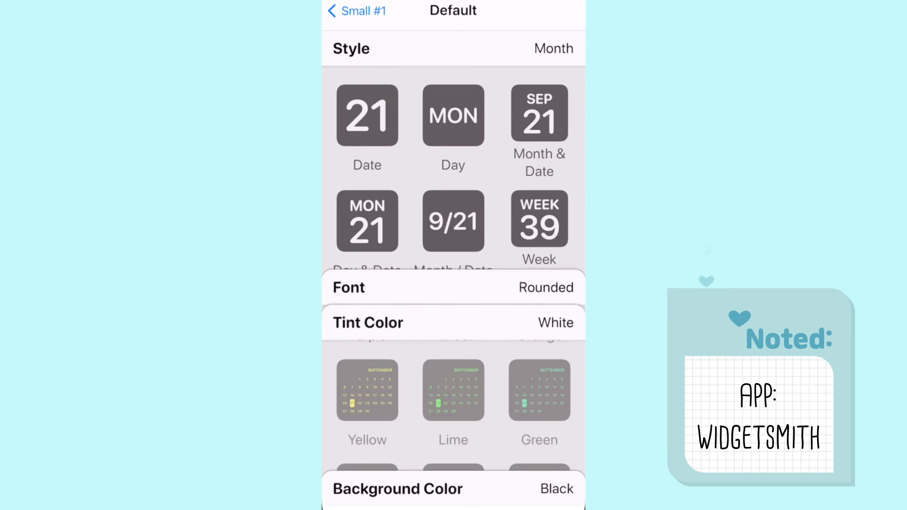
{"action": "left_click", "coordinate": [367, 315]}
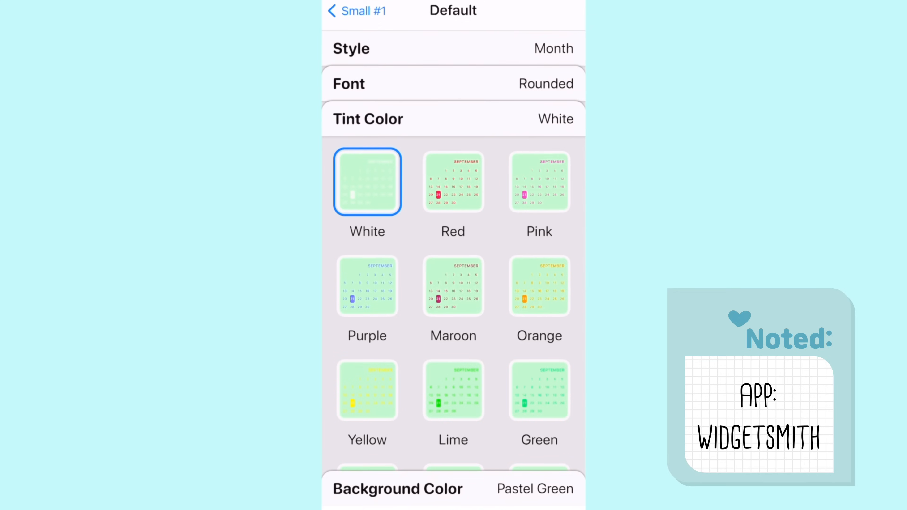
{"action": "scroll", "scroll_direction": "down", "scroll_amount": 3}
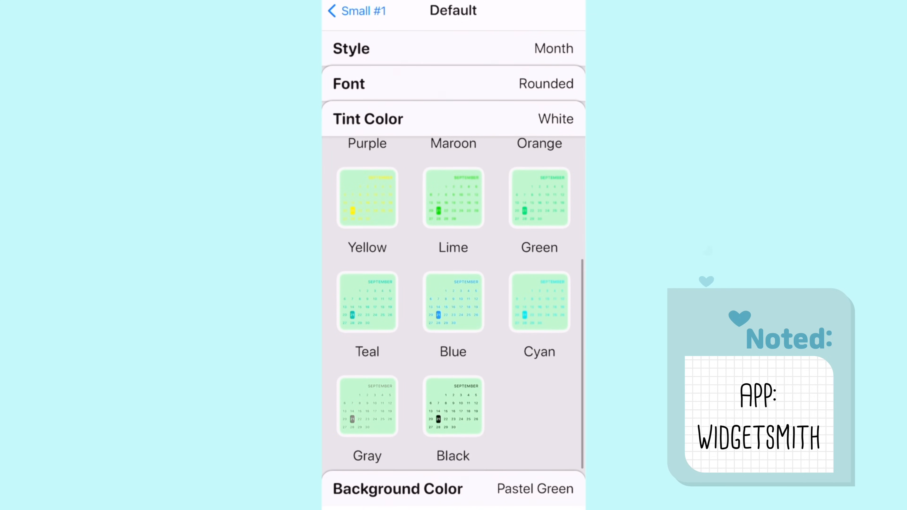
{"action": "left_click", "coordinate": [367, 407]}
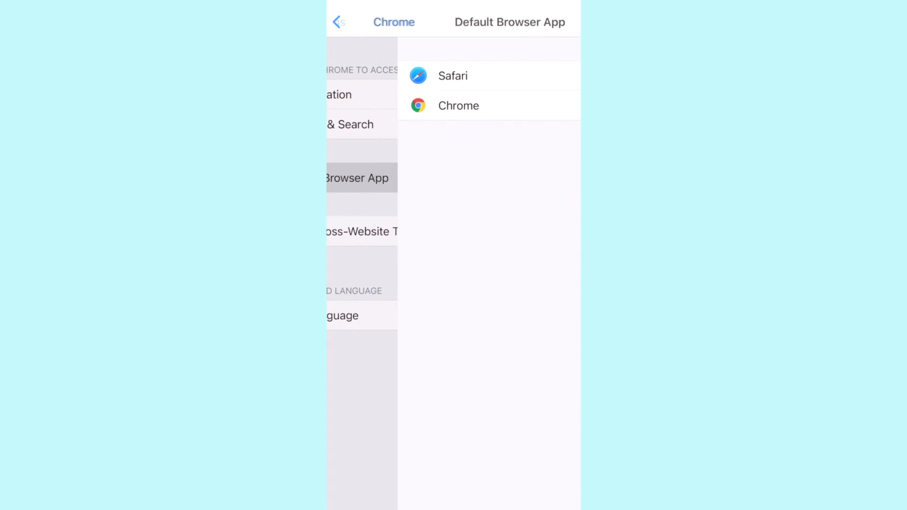
Step: Leave the default-browser choice in Settings and return to the home screen
{"action": "left_click", "coordinate": [459, 105]}
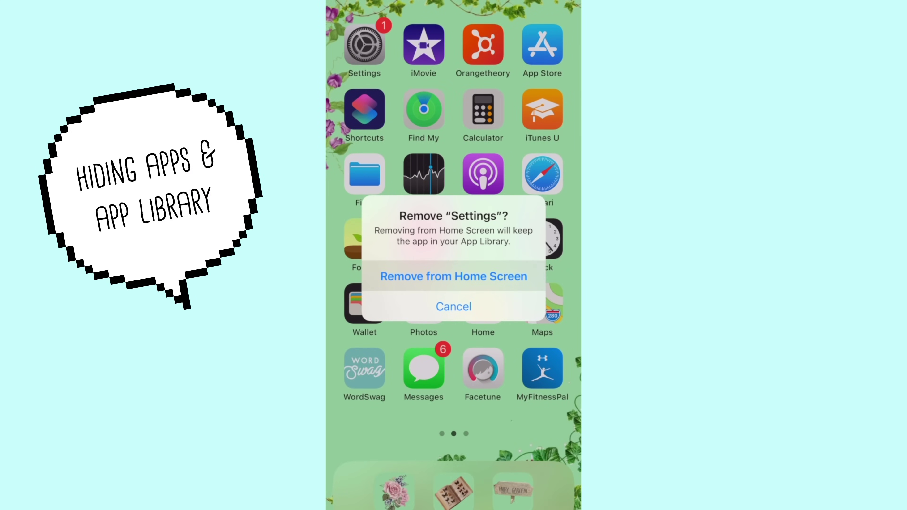
Step: Remove Settings from the home screen, move iMovie to the App Library, and enter home-screen editing
{"action": "left_click", "coordinate": [454, 276]}
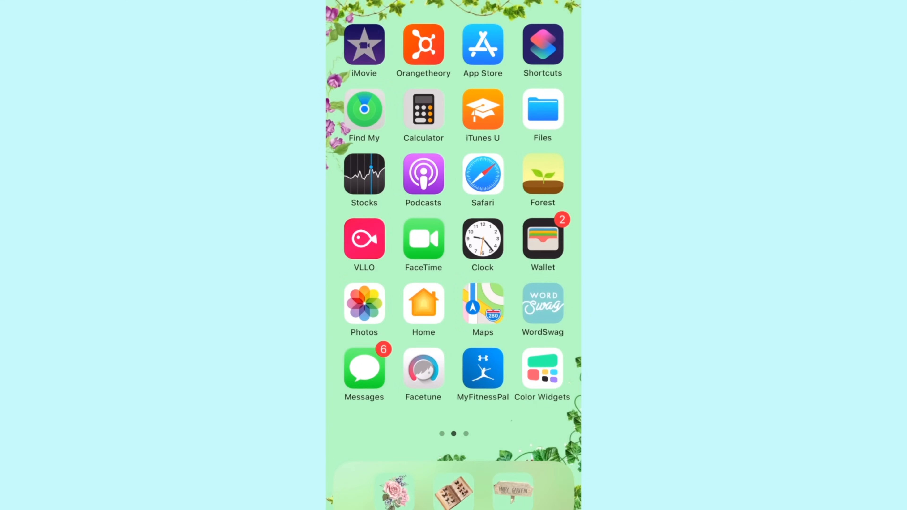
{"action": "left_click", "coordinate": [363, 46]}
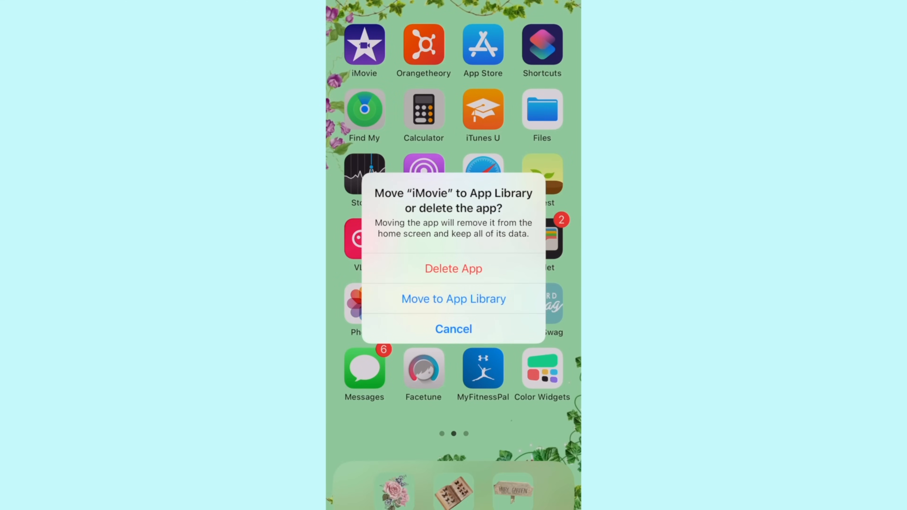
{"action": "left_click", "coordinate": [454, 298]}
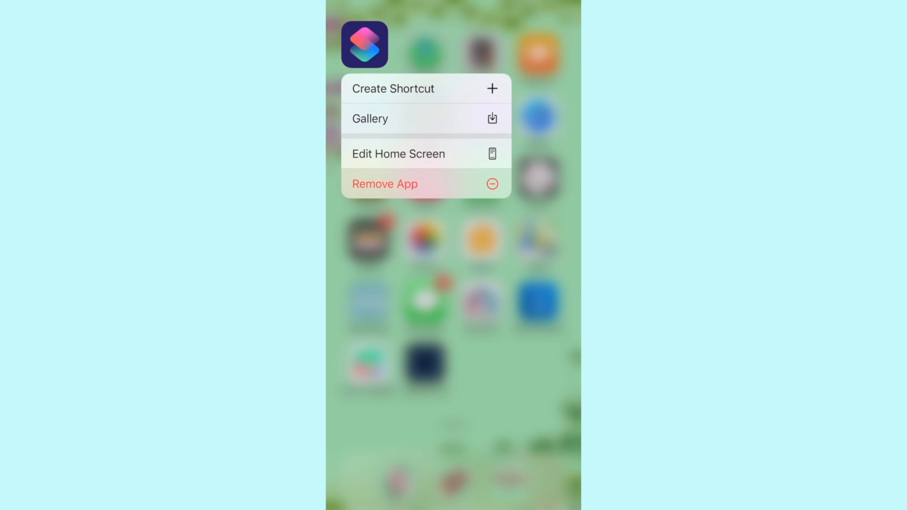
{"action": "left_click", "coordinate": [386, 183]}
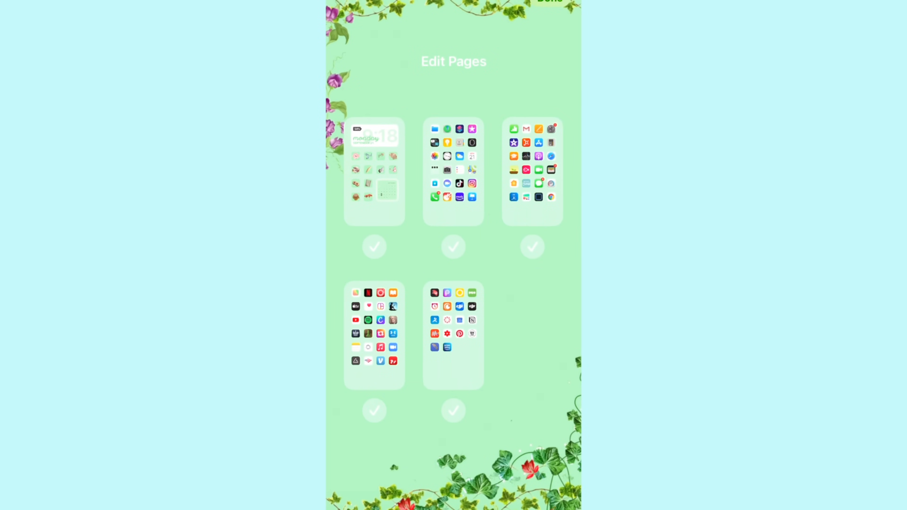
Step: Hide the fifth home-screen page and move the Home app to the App Library
{"action": "left_click", "coordinate": [454, 410]}
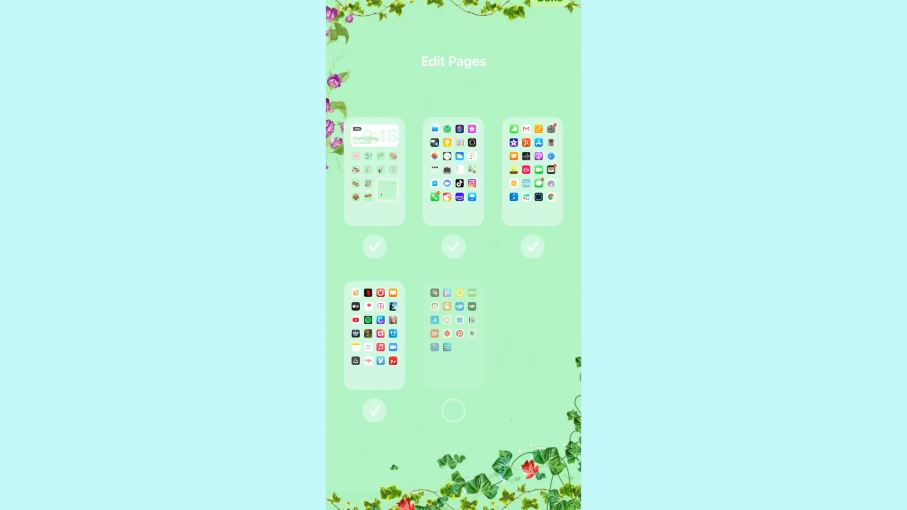
{"action": "left_click", "coordinate": [375, 411]}
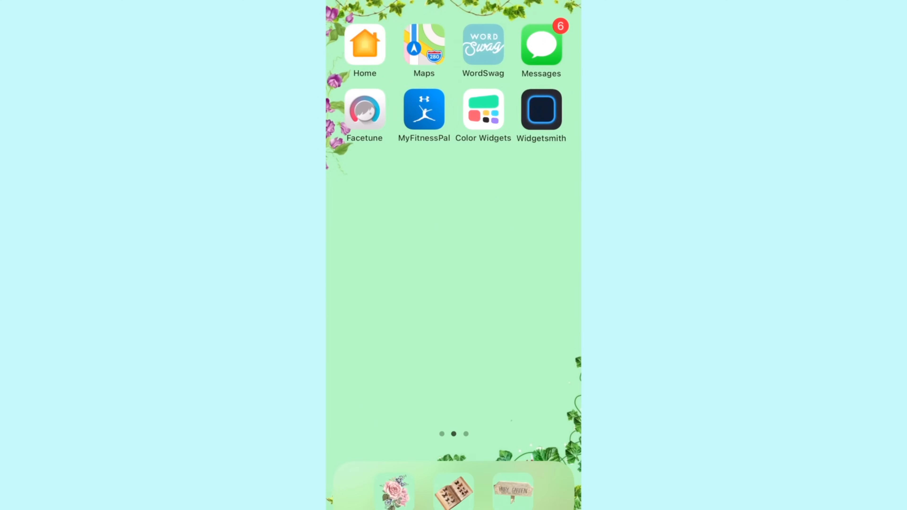
{"action": "left_click", "coordinate": [364, 45]}
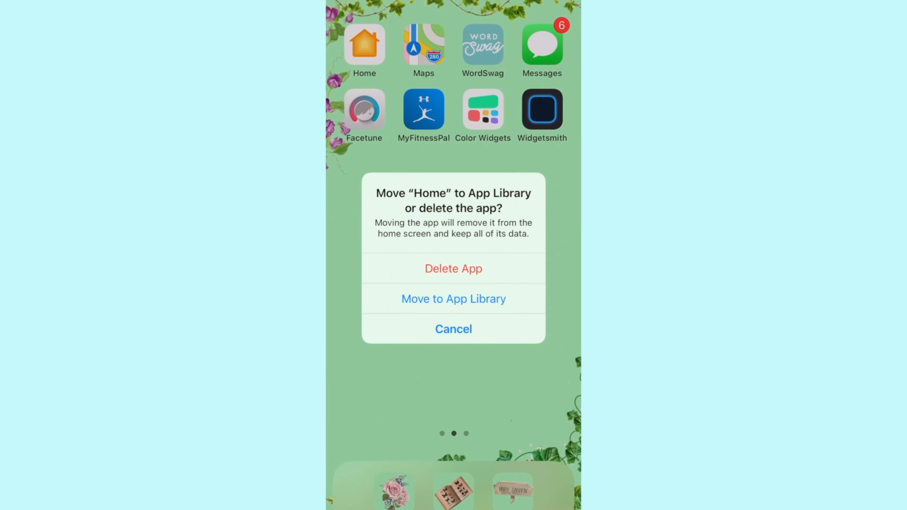
{"action": "left_click", "coordinate": [454, 299]}
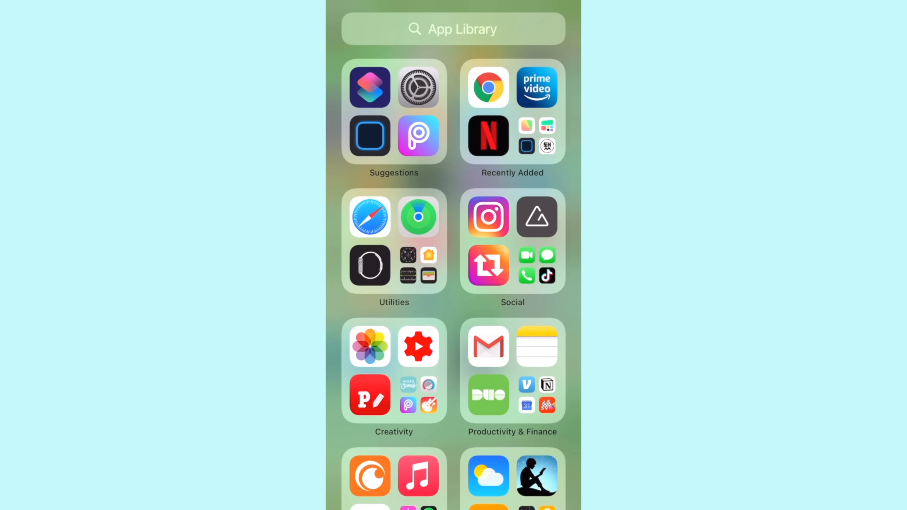
Step: Browse the App Library categories and its alphabetical search list, then cancel the search
{"action": "scroll", "scroll_direction": "down", "scroll_amount": 3}
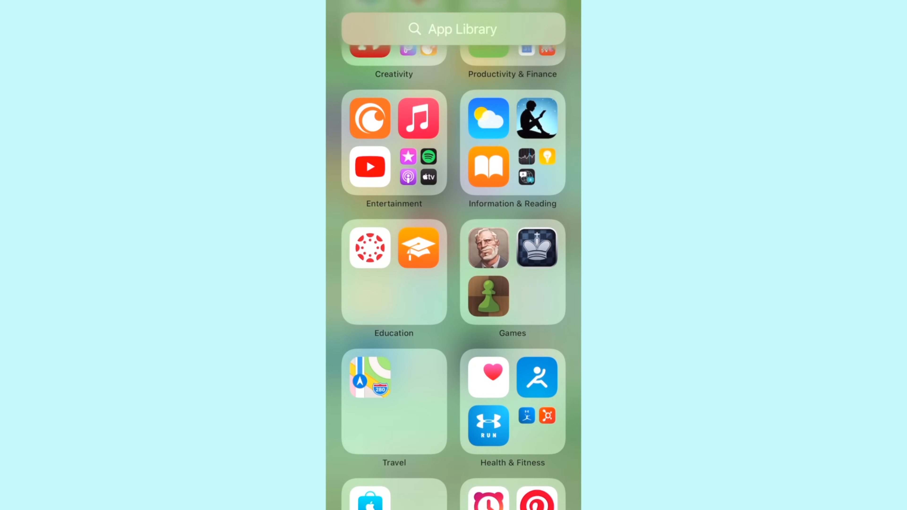
{"action": "scroll", "scroll_direction": "up", "scroll_amount": 3}
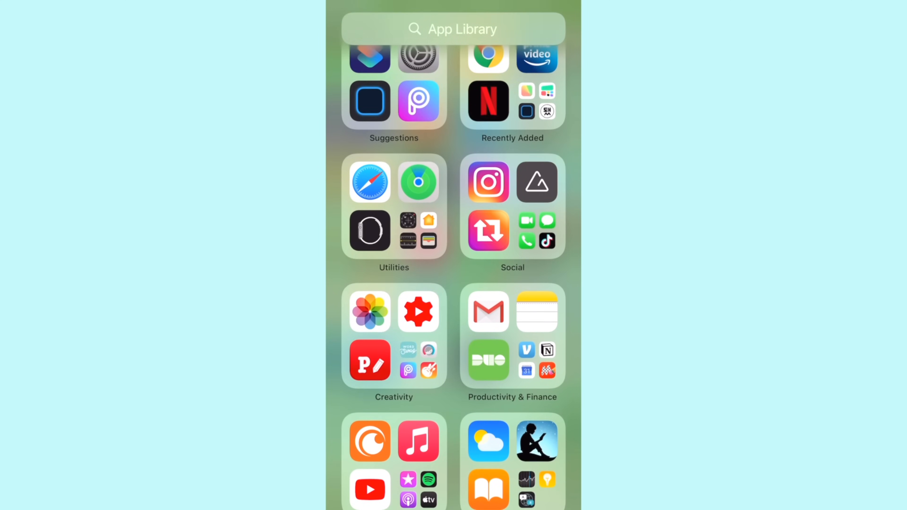
{"action": "left_click", "coordinate": [453, 29]}
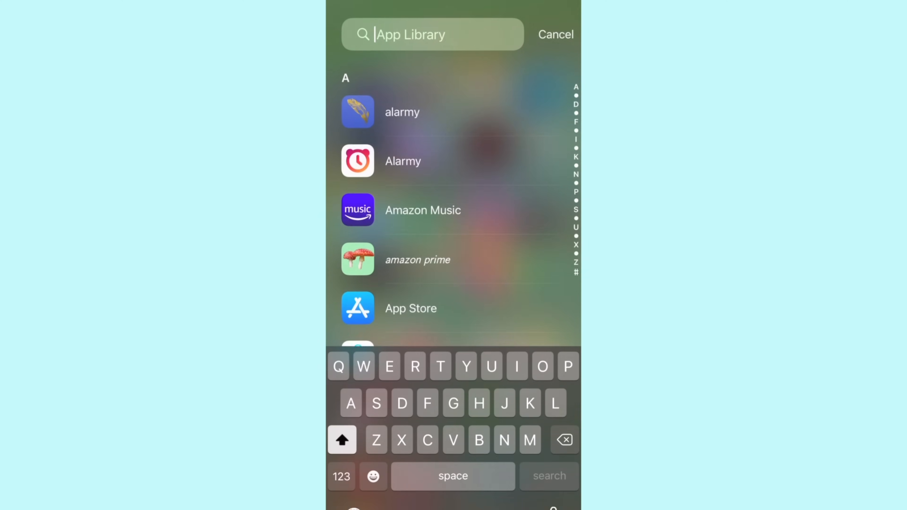
{"action": "left_click", "coordinate": [556, 35]}
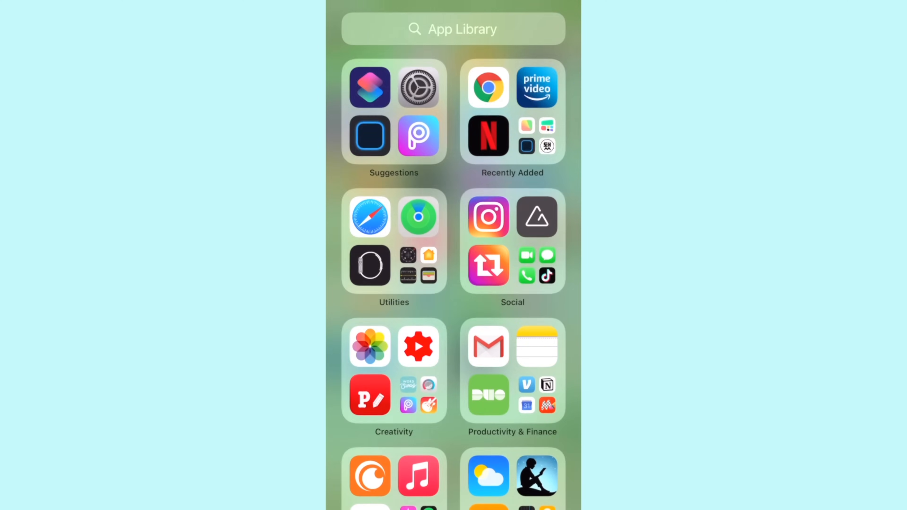
{"action": "scroll", "scroll_direction": "right", "scroll_amount": 3}
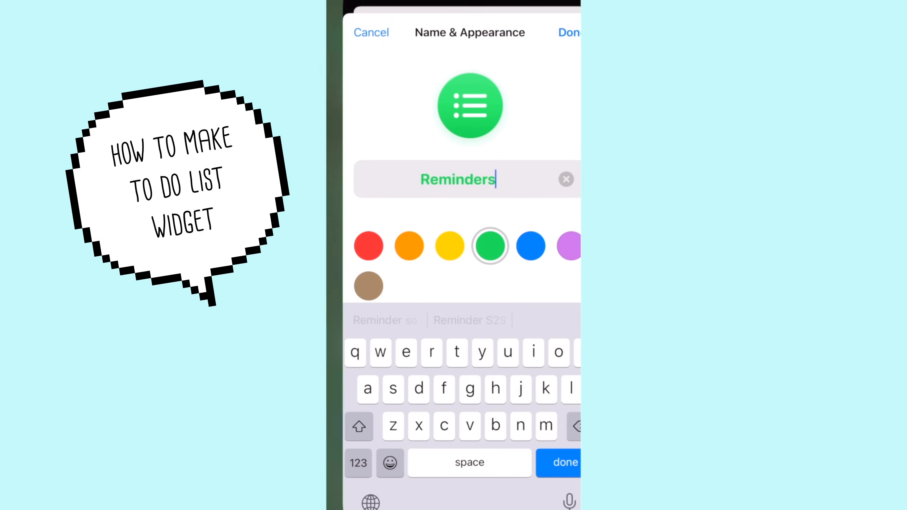
Step: Replace the list's default name with 'to do' in script lettering and confirm it
{"action": "left_click", "coordinate": [566, 178]}
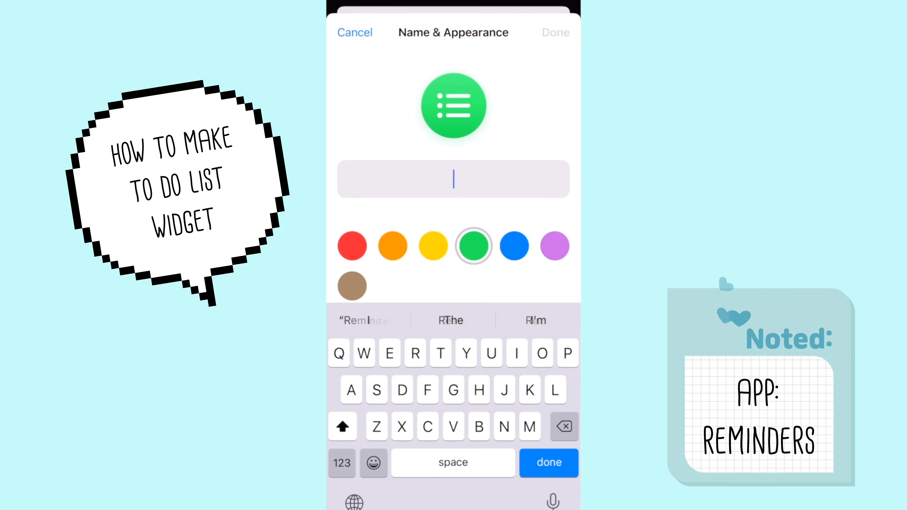
{"action": "type", "text": "to do"}
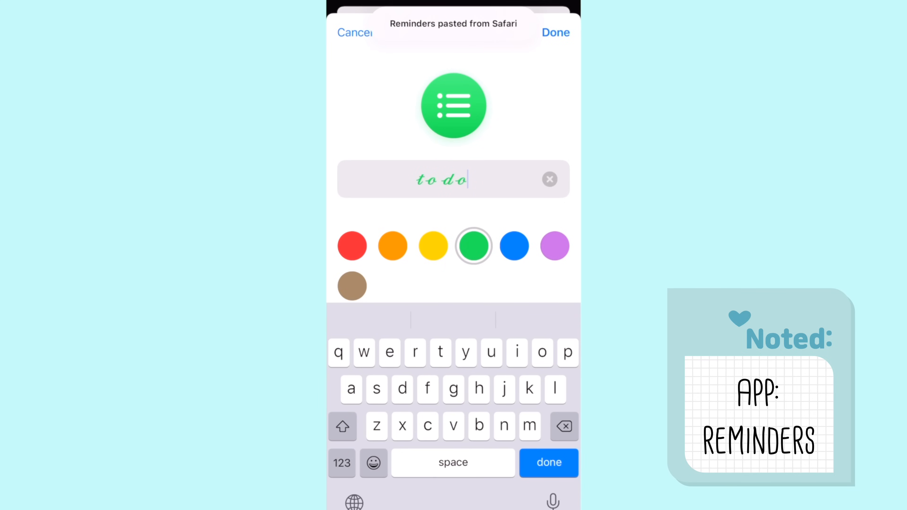
{"action": "left_click", "coordinate": [555, 32]}
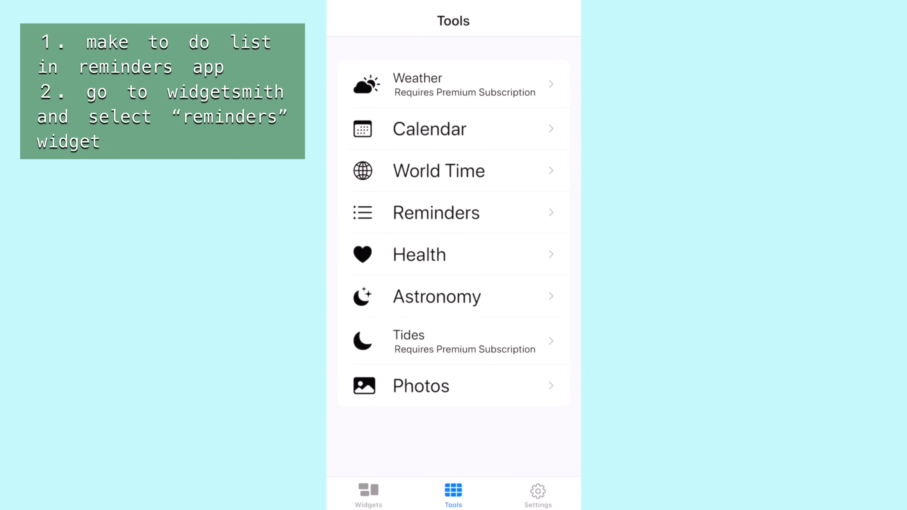
Step: Set saved Medium widget #7 to the Reminders style, allow reminders access, and save the 'to do' widget
{"action": "left_click", "coordinate": [369, 491]}
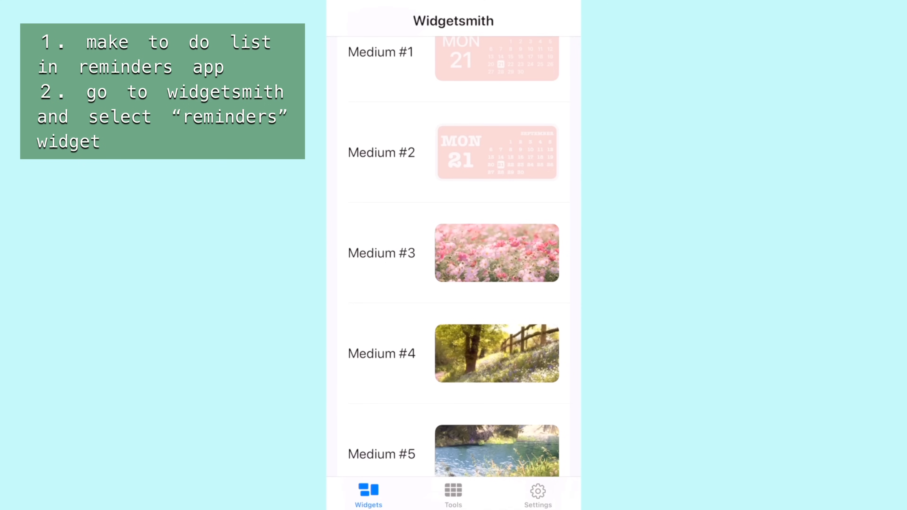
{"action": "scroll", "scroll_direction": "down", "scroll_amount": 3}
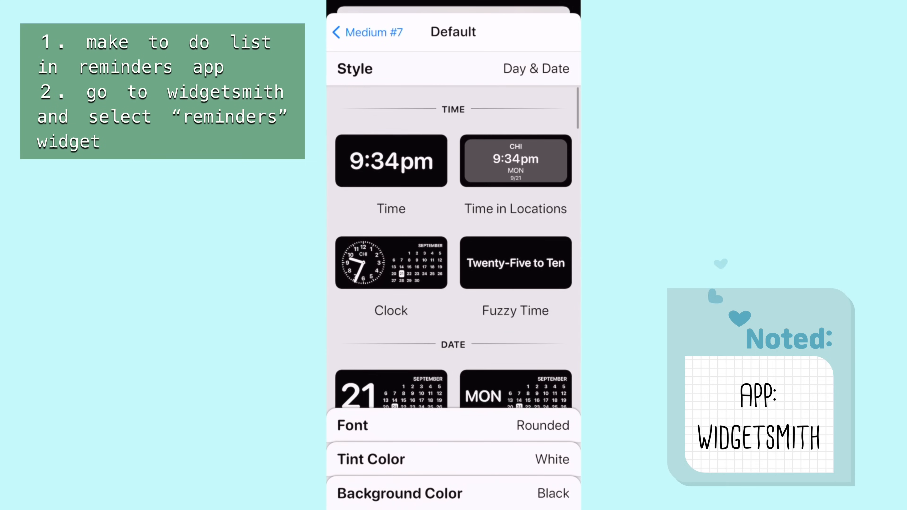
{"action": "scroll", "scroll_direction": "down", "scroll_amount": 3}
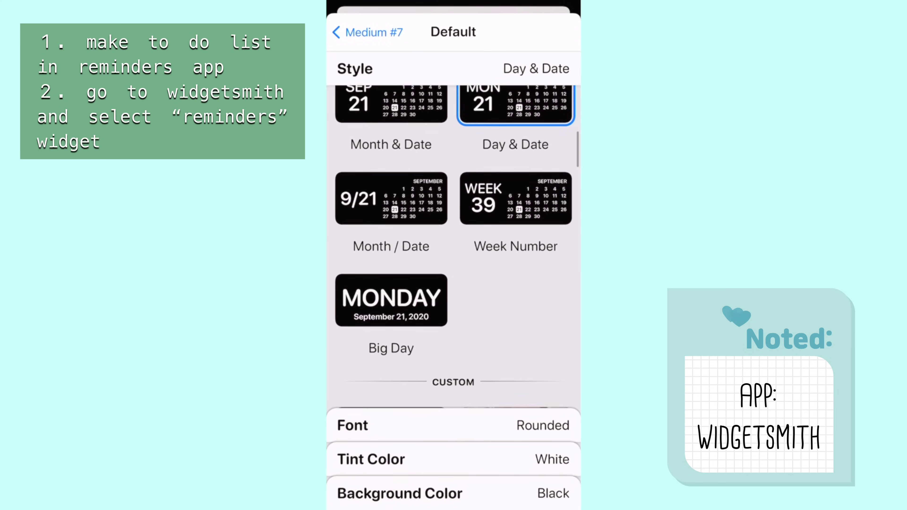
{"action": "scroll", "scroll_direction": "down", "scroll_amount": 3}
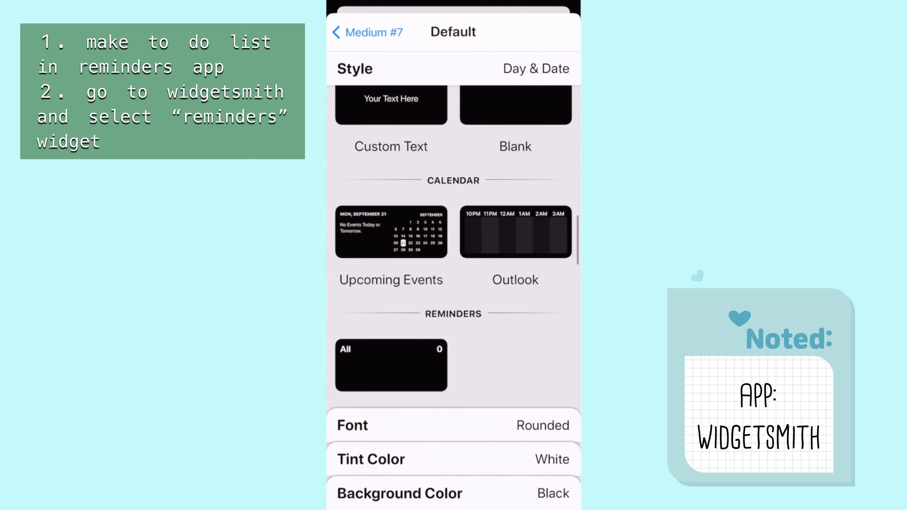
{"action": "left_click", "coordinate": [391, 366]}
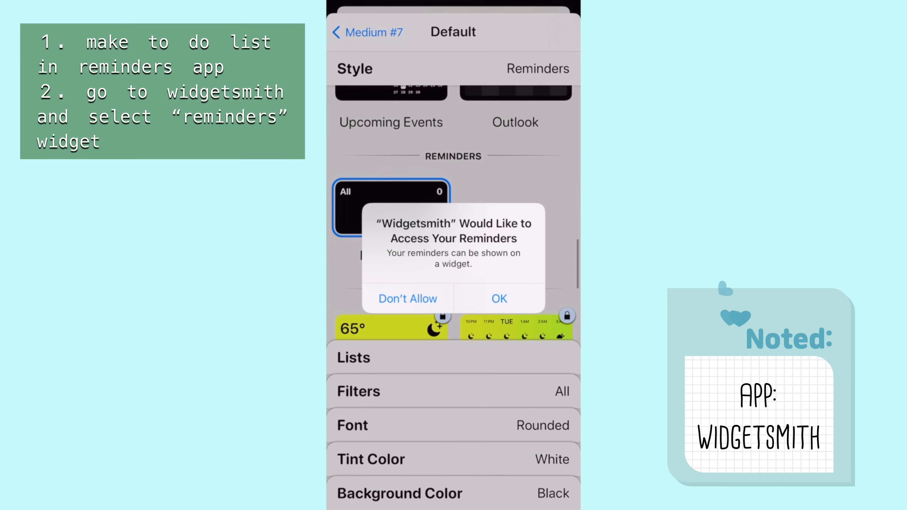
{"action": "left_click", "coordinate": [499, 298]}
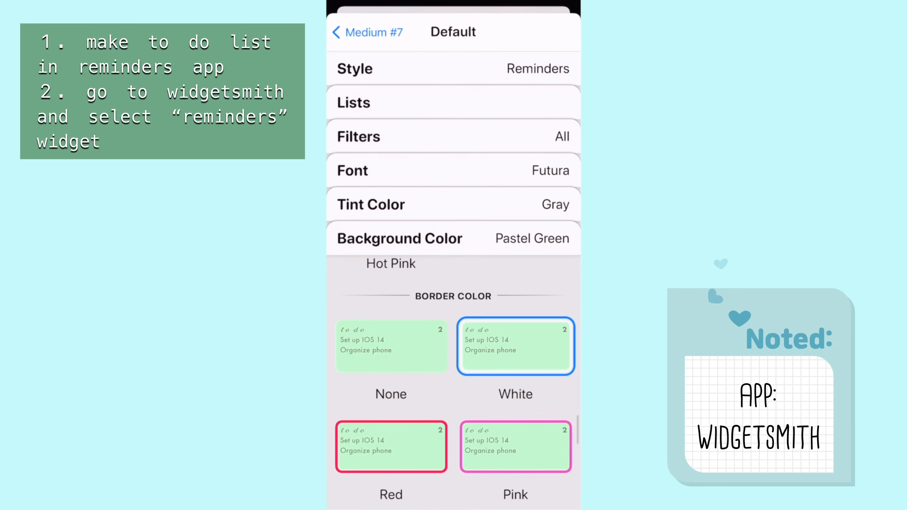
{"action": "left_click", "coordinate": [361, 32]}
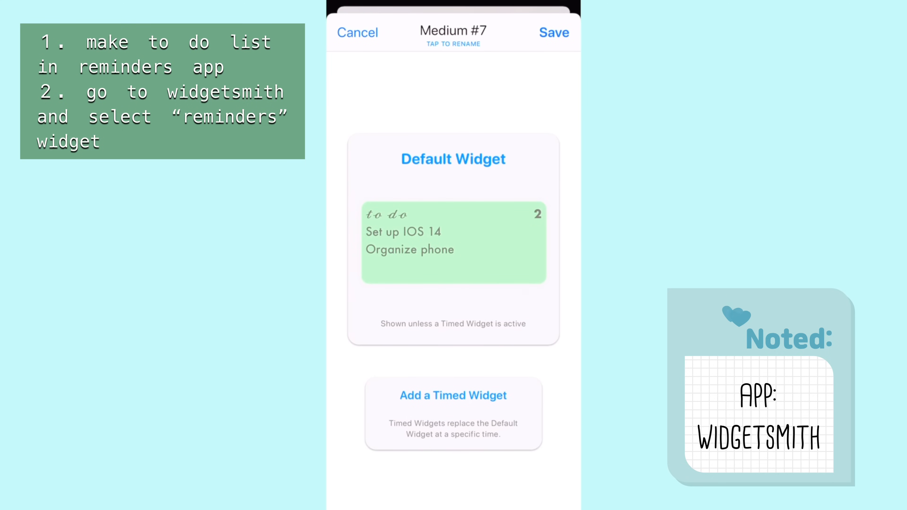
{"action": "left_click", "coordinate": [554, 32]}
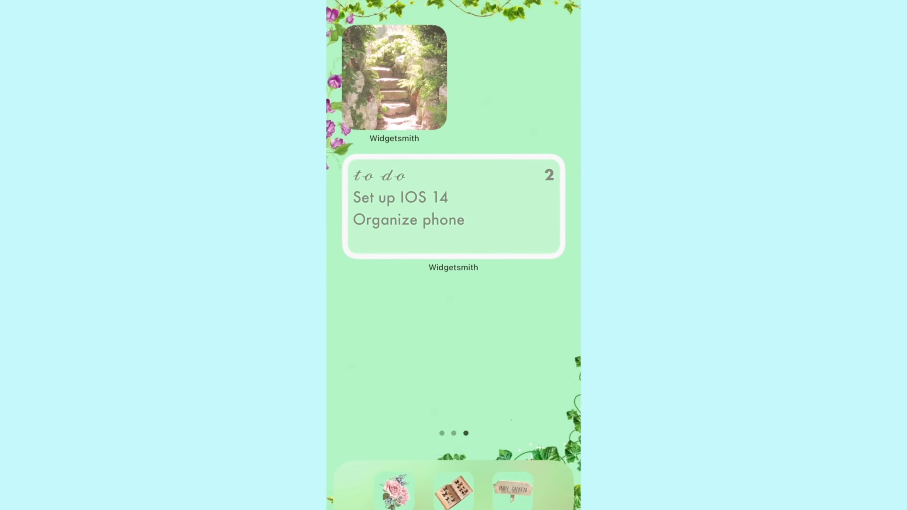
Step: Turn on Smart Rotate for the two-widget Widgetsmith stack and close its settings
{"action": "scroll", "scroll_direction": "right", "scroll_amount": 3}
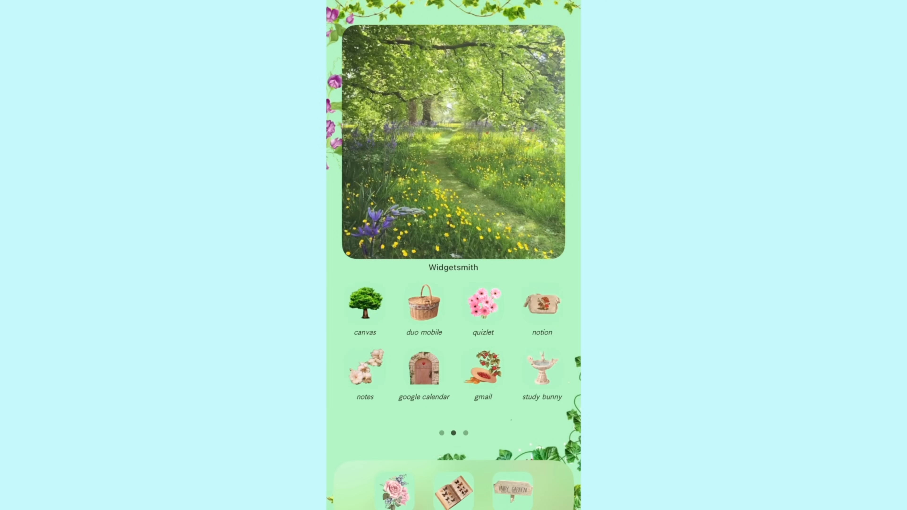
{"action": "scroll", "scroll_direction": "left", "scroll_amount": 3}
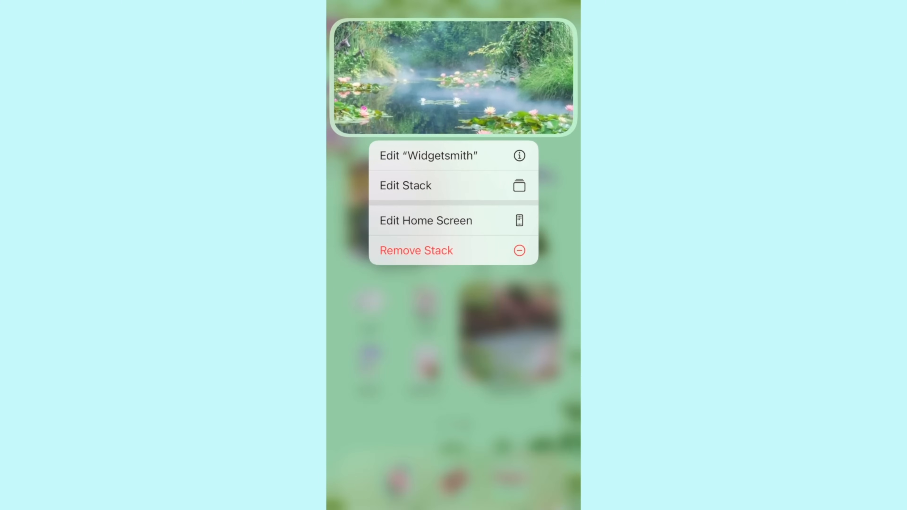
{"action": "left_click", "coordinate": [406, 186]}
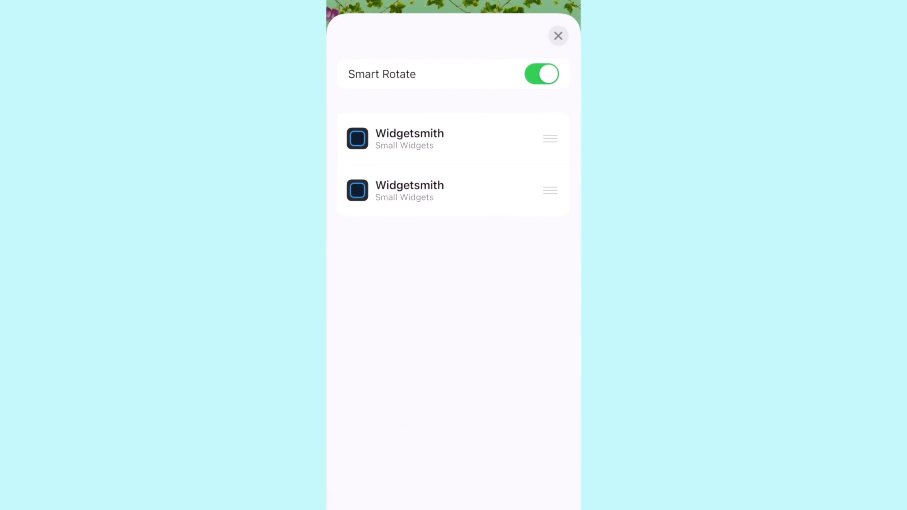
{"action": "left_click", "coordinate": [542, 74]}
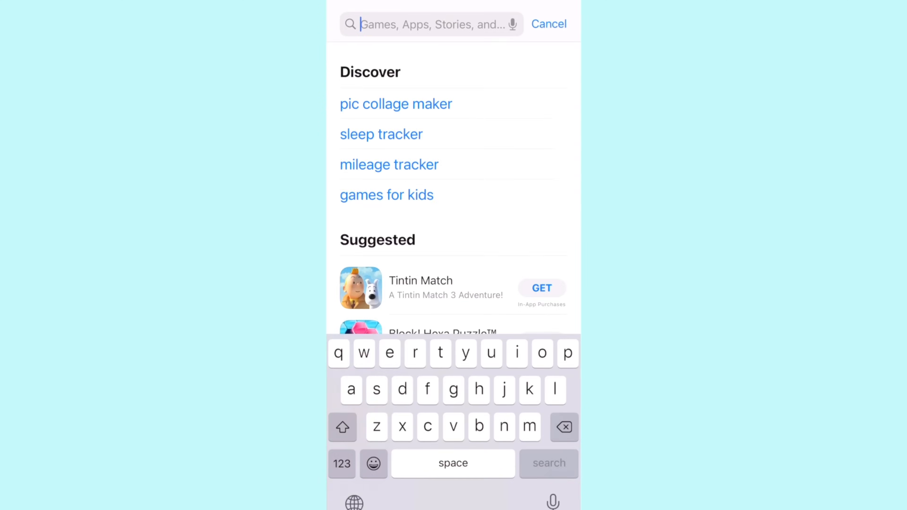
Step: Search for and install the Steve jumping-dinosaur game and the Hey Weather app
{"action": "type", "text": "ste"}
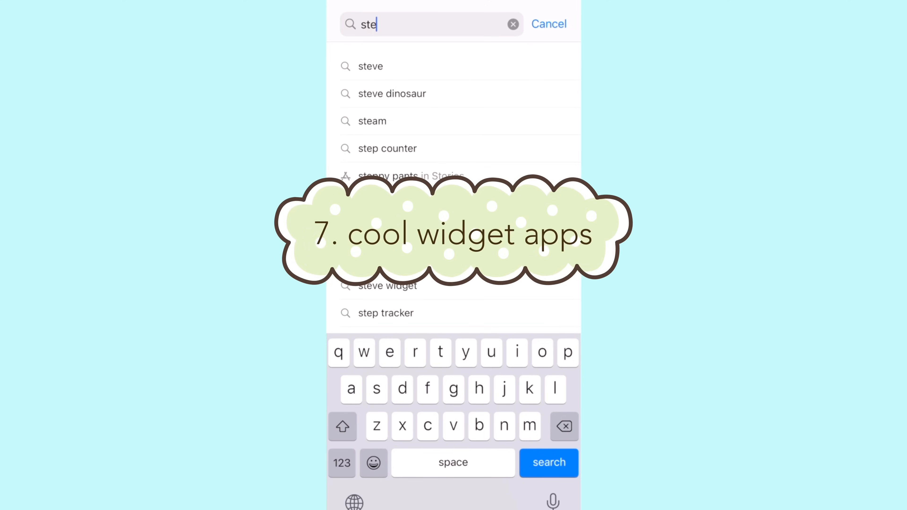
{"action": "left_click", "coordinate": [393, 93]}
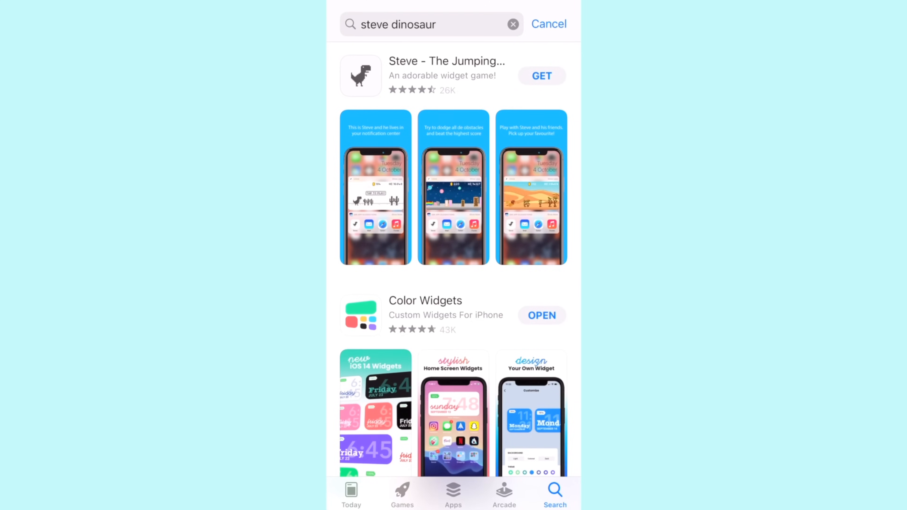
{"action": "left_click", "coordinate": [542, 76]}
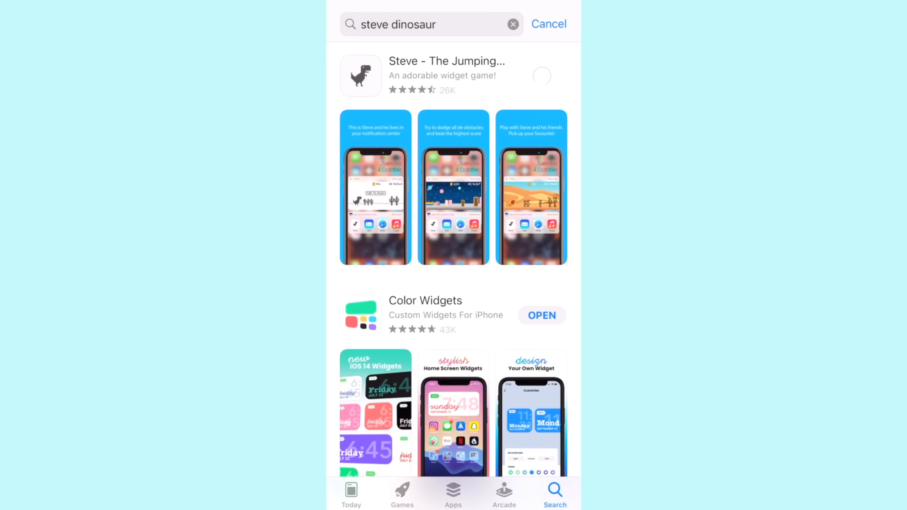
{"action": "type", "text": "heyweather"}
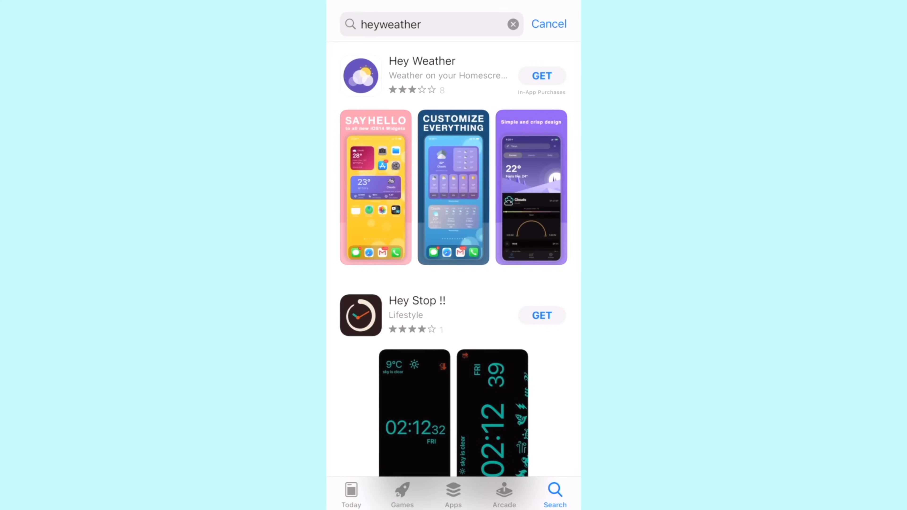
{"action": "left_click", "coordinate": [541, 76]}
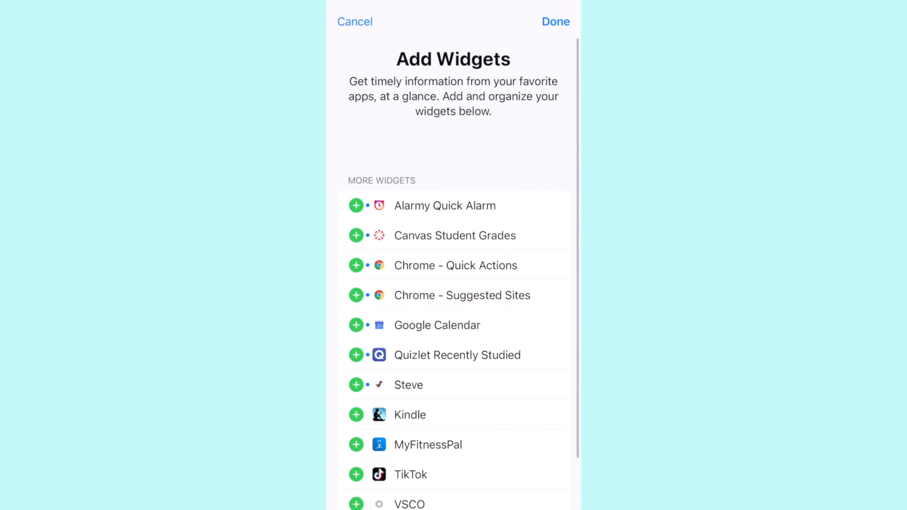
{"action": "scroll", "scroll_direction": "down", "scroll_amount": 3}
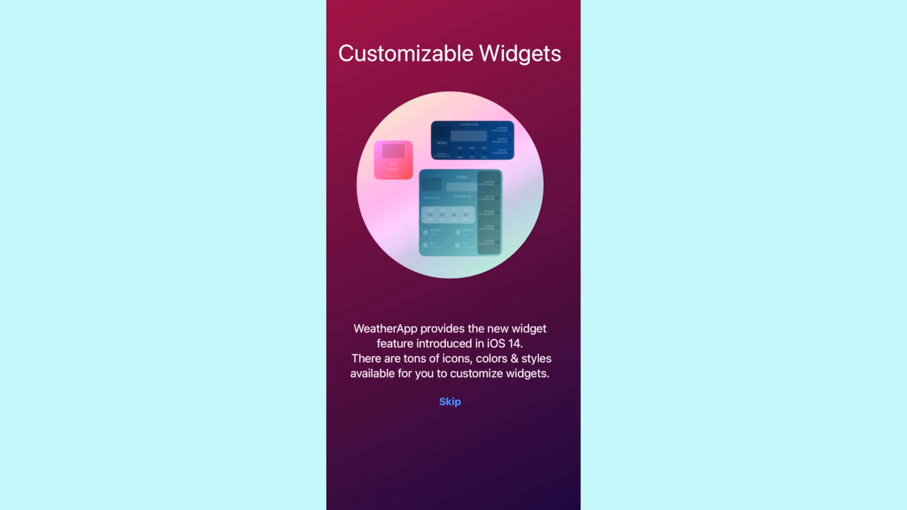
Step: Skip Hey Weather's intro, view the hourly forecast, and browse its small, medium and large widget designs
{"action": "left_click", "coordinate": [450, 401]}
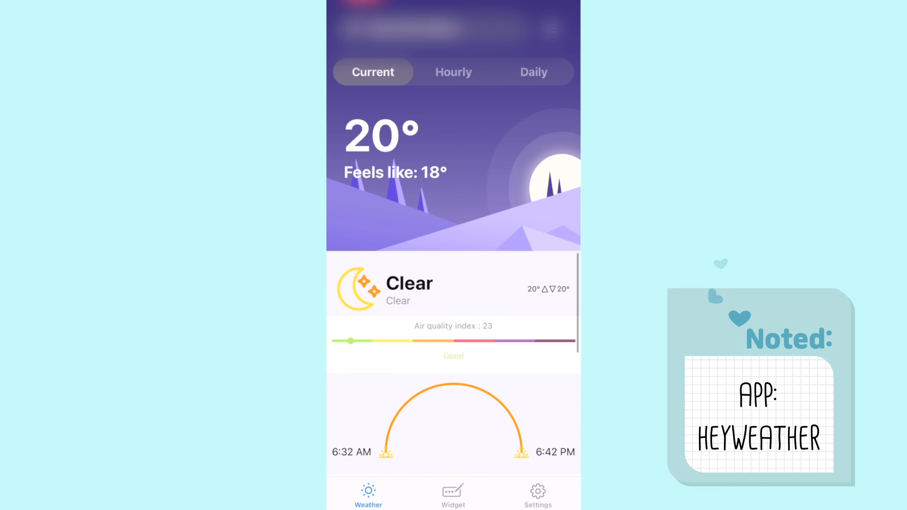
{"action": "left_click", "coordinate": [453, 72]}
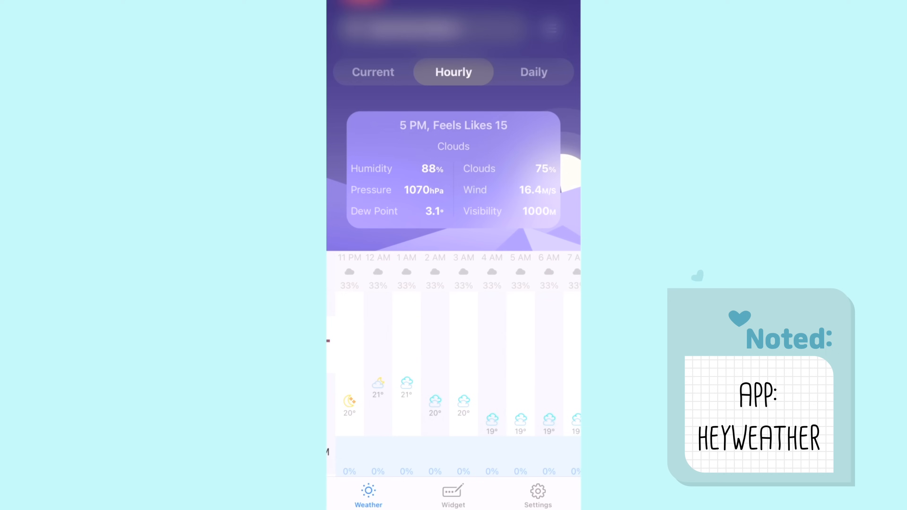
{"action": "left_click", "coordinate": [452, 492]}
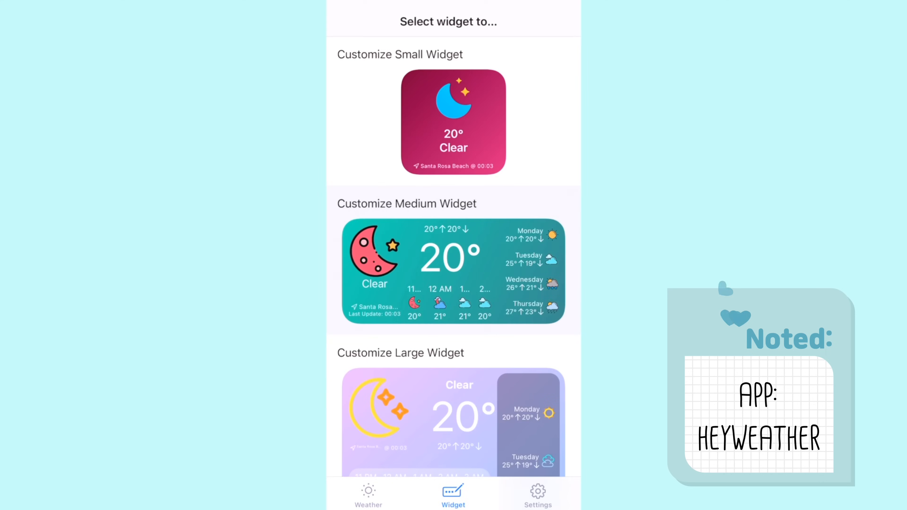
{"action": "scroll", "scroll_direction": "down", "scroll_amount": 3}
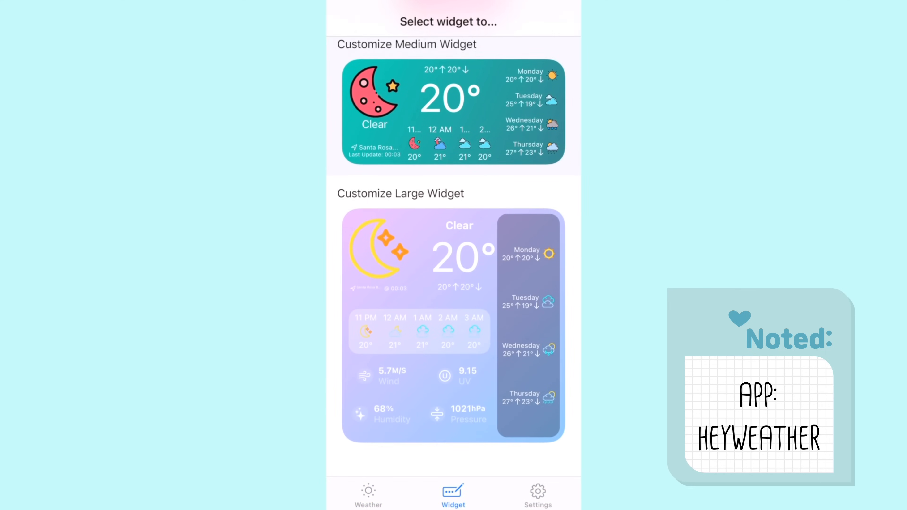
{"action": "scroll", "scroll_direction": "down", "scroll_amount": 3}
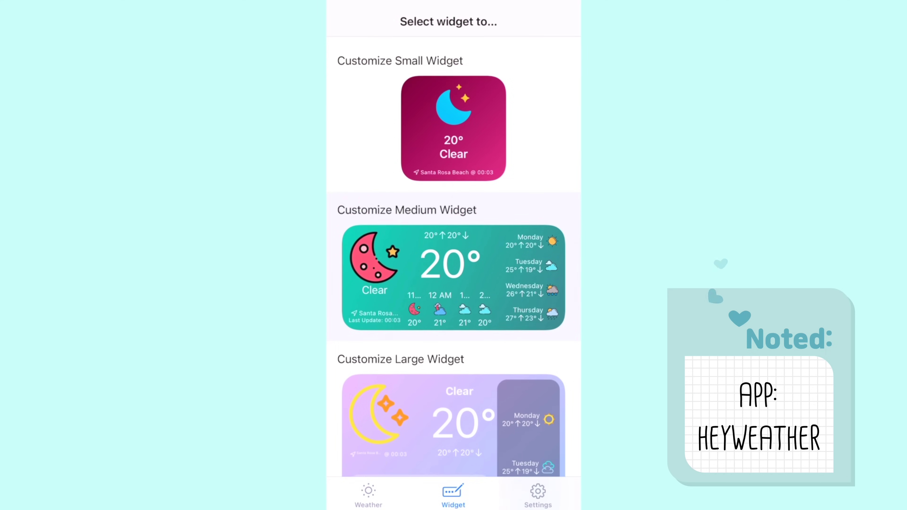
{"action": "left_click", "coordinate": [453, 423]}
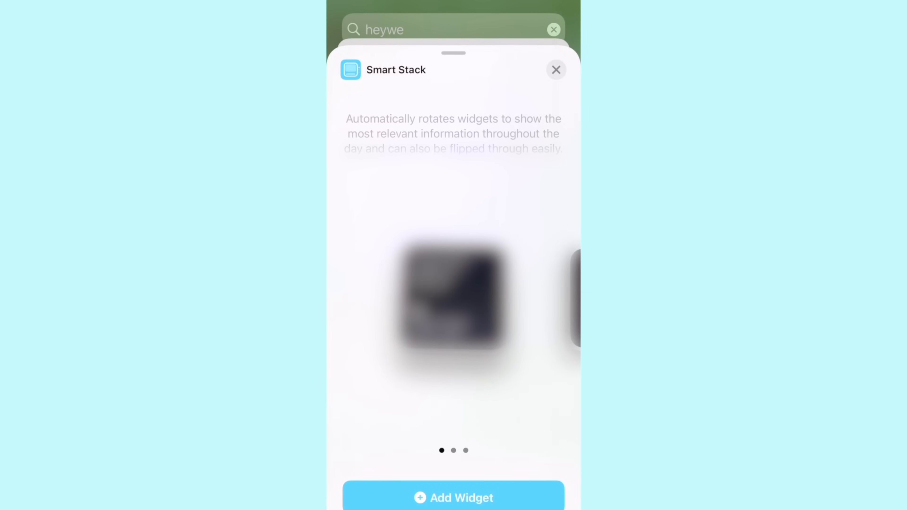
Step: Add the Hey Weather widget stack to the Today view alongside the calendar, clock and Steve dinosaur widgets
{"action": "left_click", "coordinate": [557, 69]}
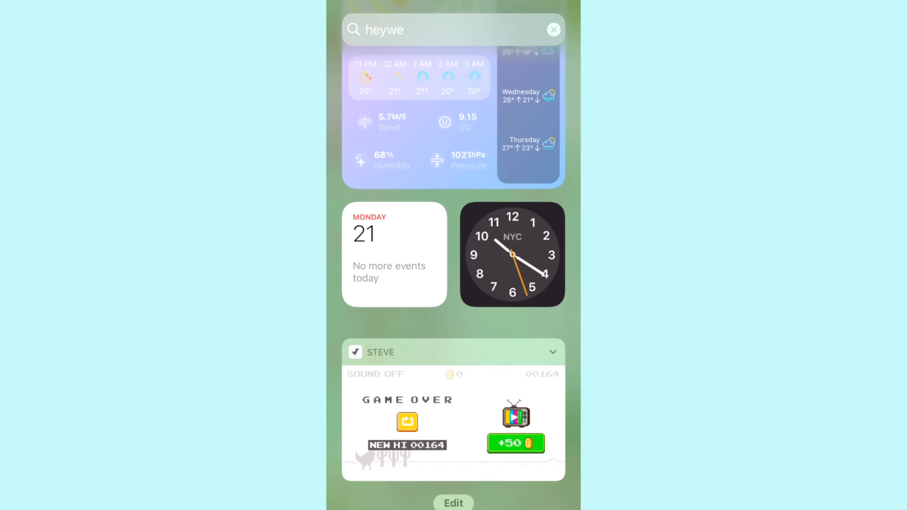
{"action": "scroll", "scroll_direction": "down", "scroll_amount": 3}
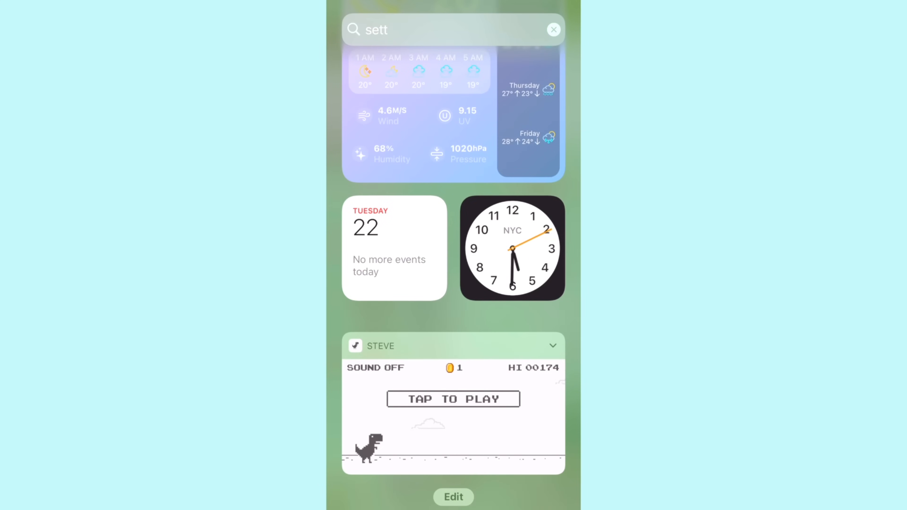
{"action": "left_click", "coordinate": [453, 399]}
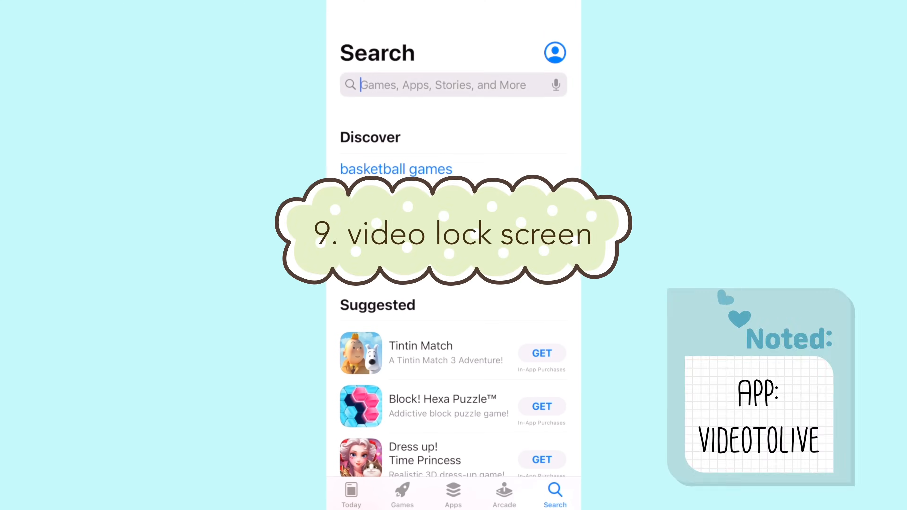
Step: Search the App Store for 'videotolive' and launch VideoToLive
{"action": "type", "text": "videotolive"}
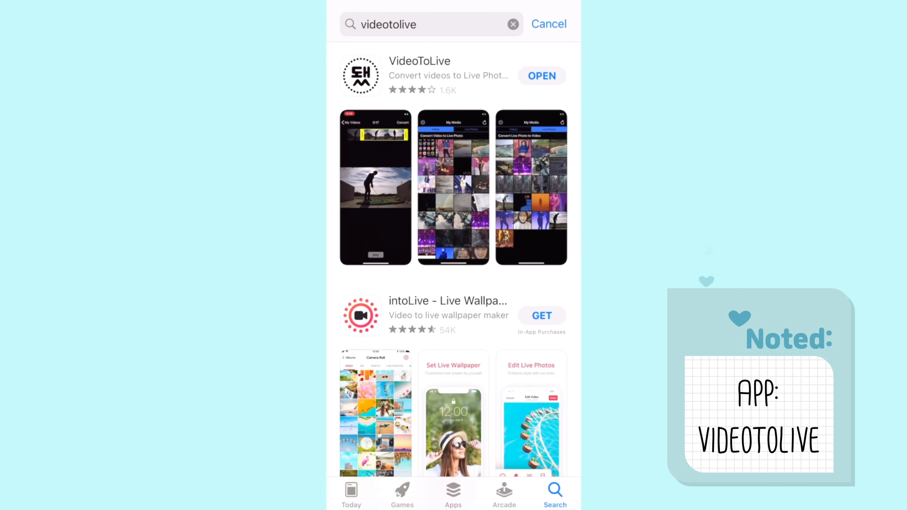
{"action": "left_click", "coordinate": [420, 61]}
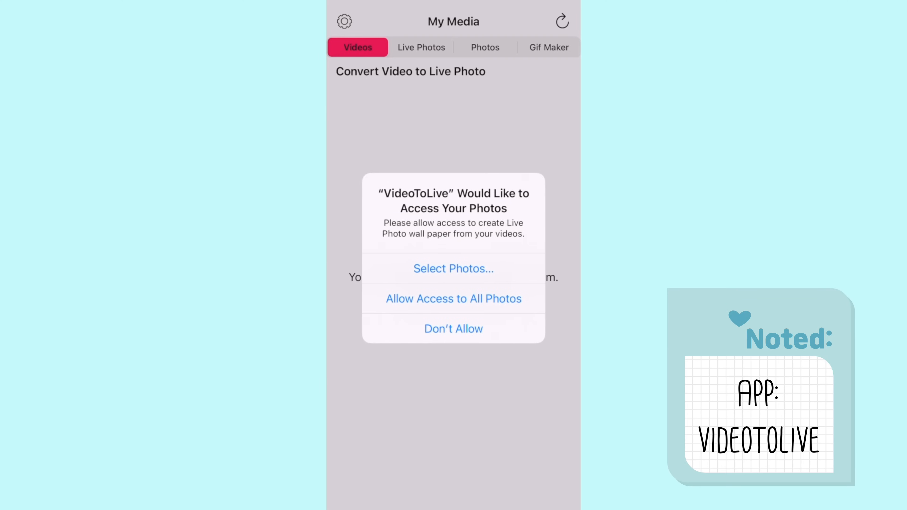
Step: Allow full photo access, dismiss the notice, and convert the garden video to a live photo
{"action": "left_click", "coordinate": [454, 299]}
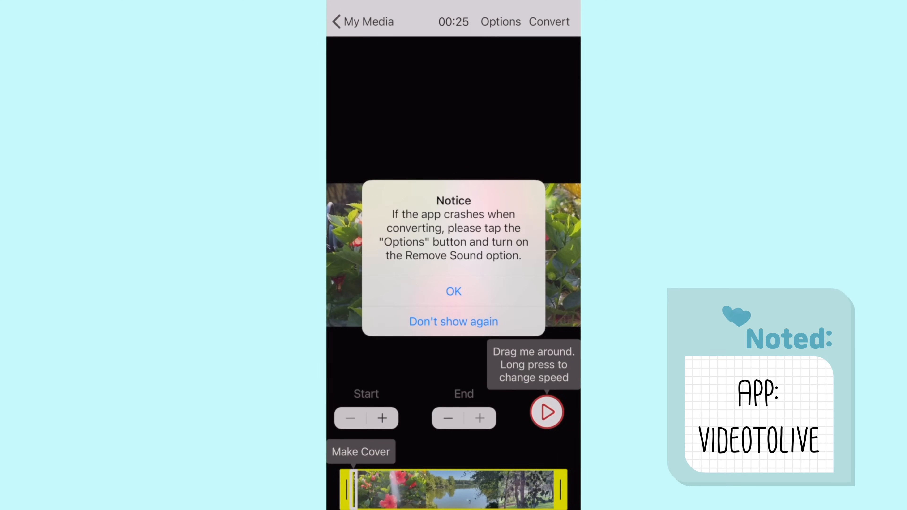
{"action": "left_click", "coordinate": [454, 291]}
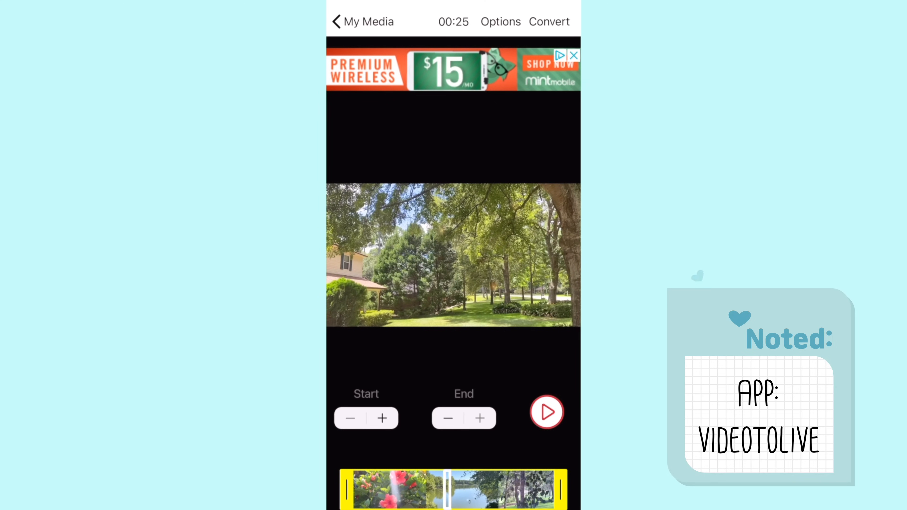
{"action": "left_click", "coordinate": [550, 21]}
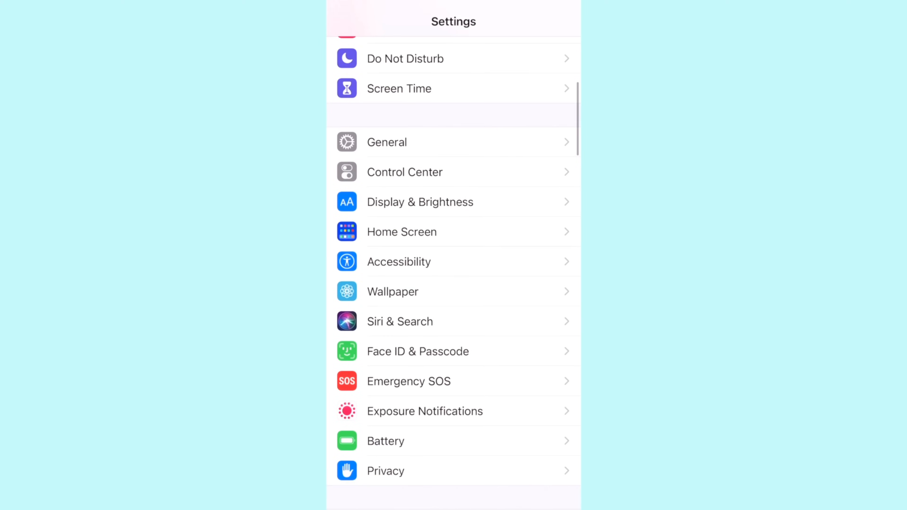
Step: In Wallpaper settings, pick the garden-trees live photo from Recents for preview
{"action": "left_click", "coordinate": [393, 292]}
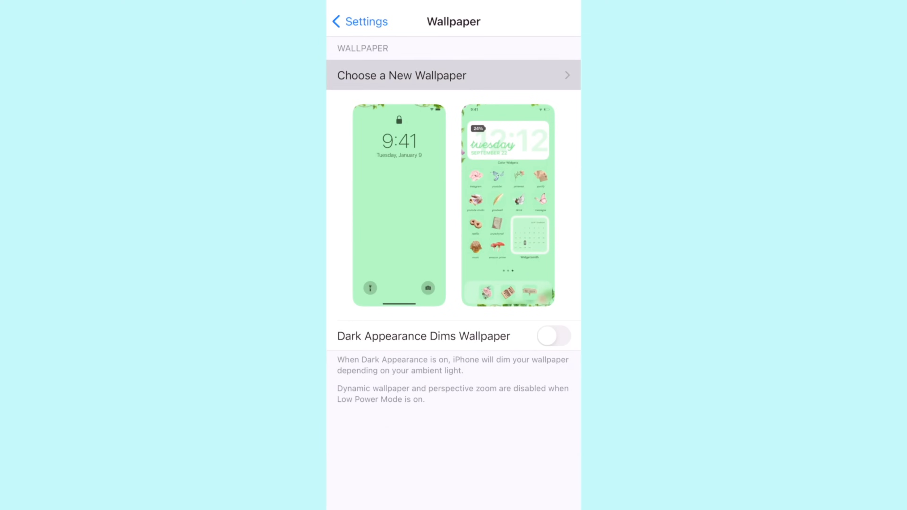
{"action": "left_click", "coordinate": [402, 75]}
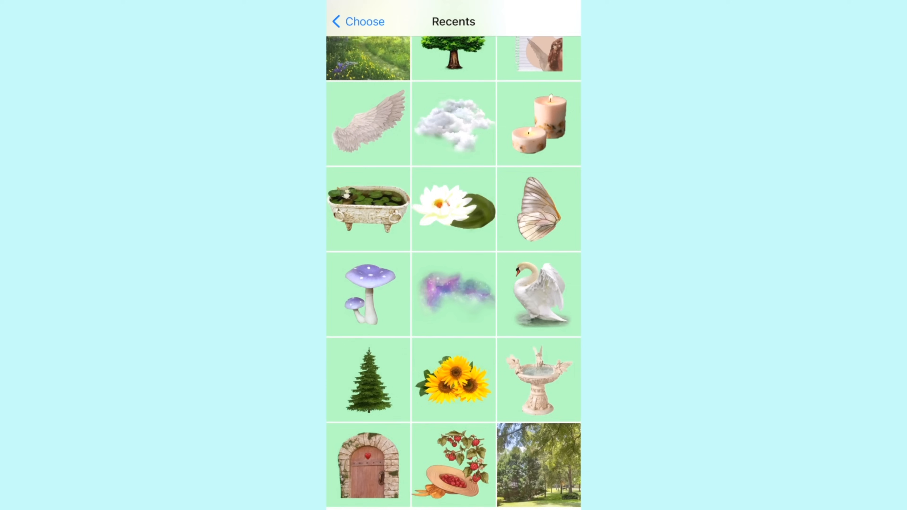
{"action": "scroll", "scroll_direction": "down", "scroll_amount": 3}
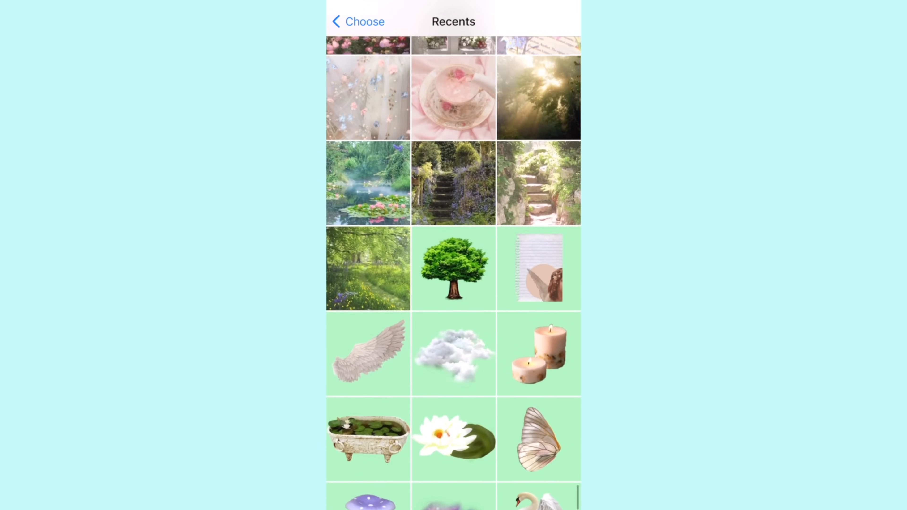
{"action": "scroll", "scroll_direction": "down", "scroll_amount": 3}
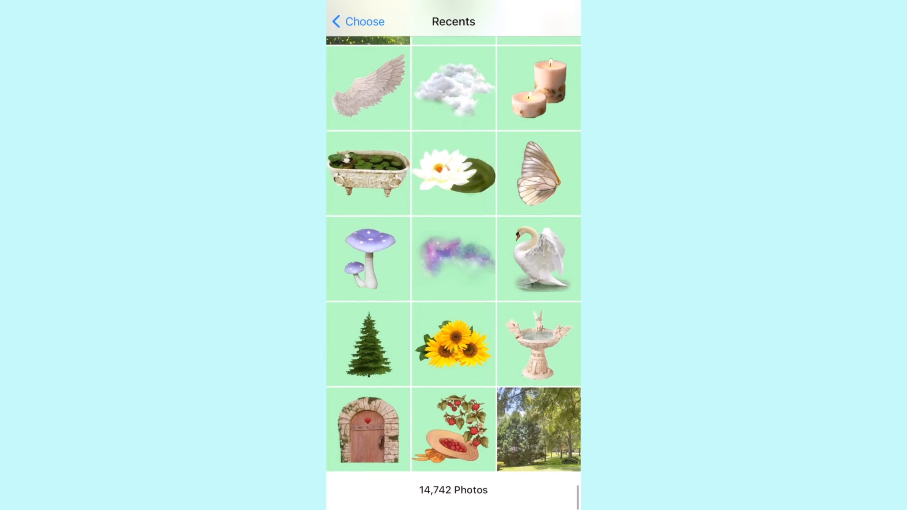
{"action": "left_click", "coordinate": [537, 432]}
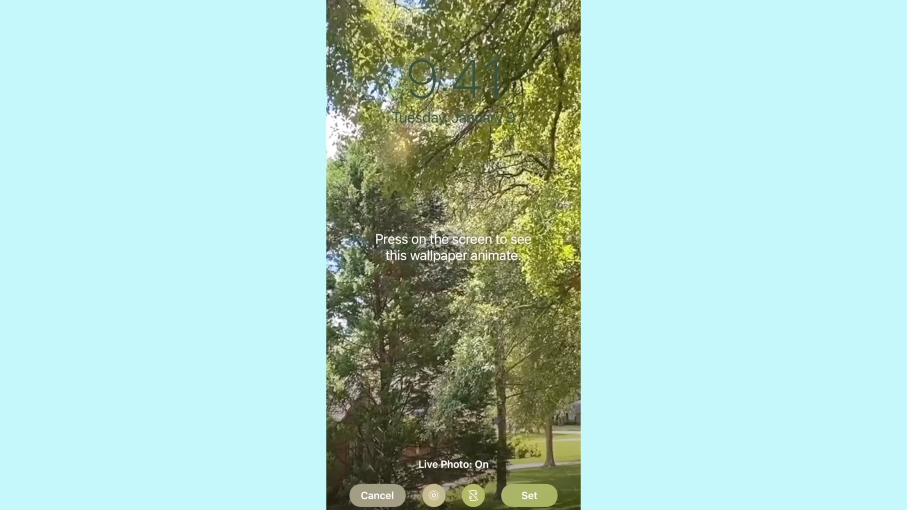